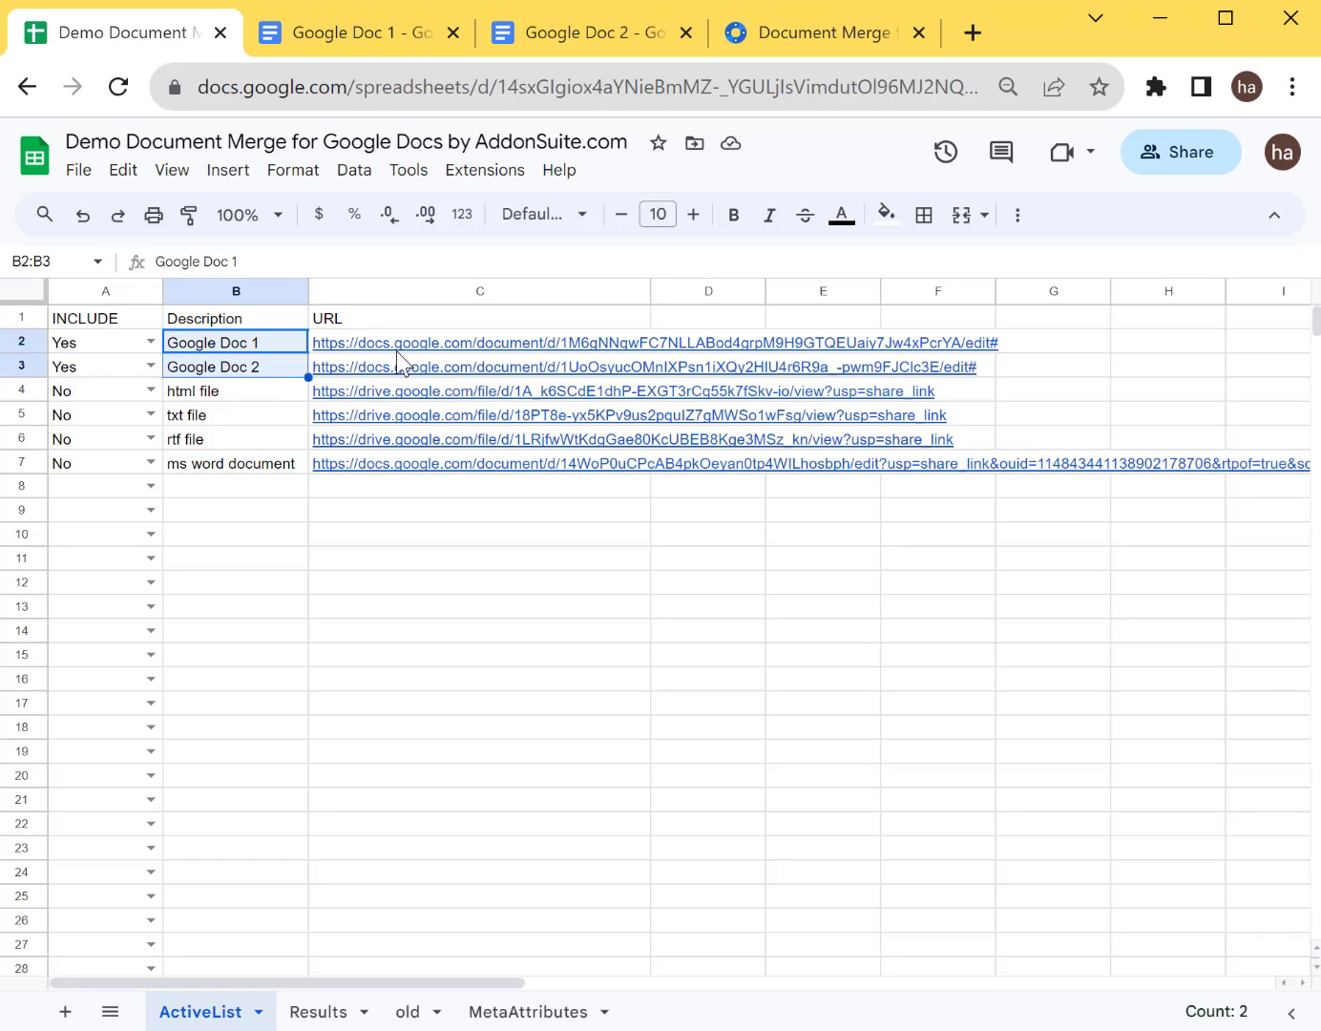
Review the contents of Google Doc 1 and Google Doc 2, then return to the URL spreadsheet.
click(478, 366)
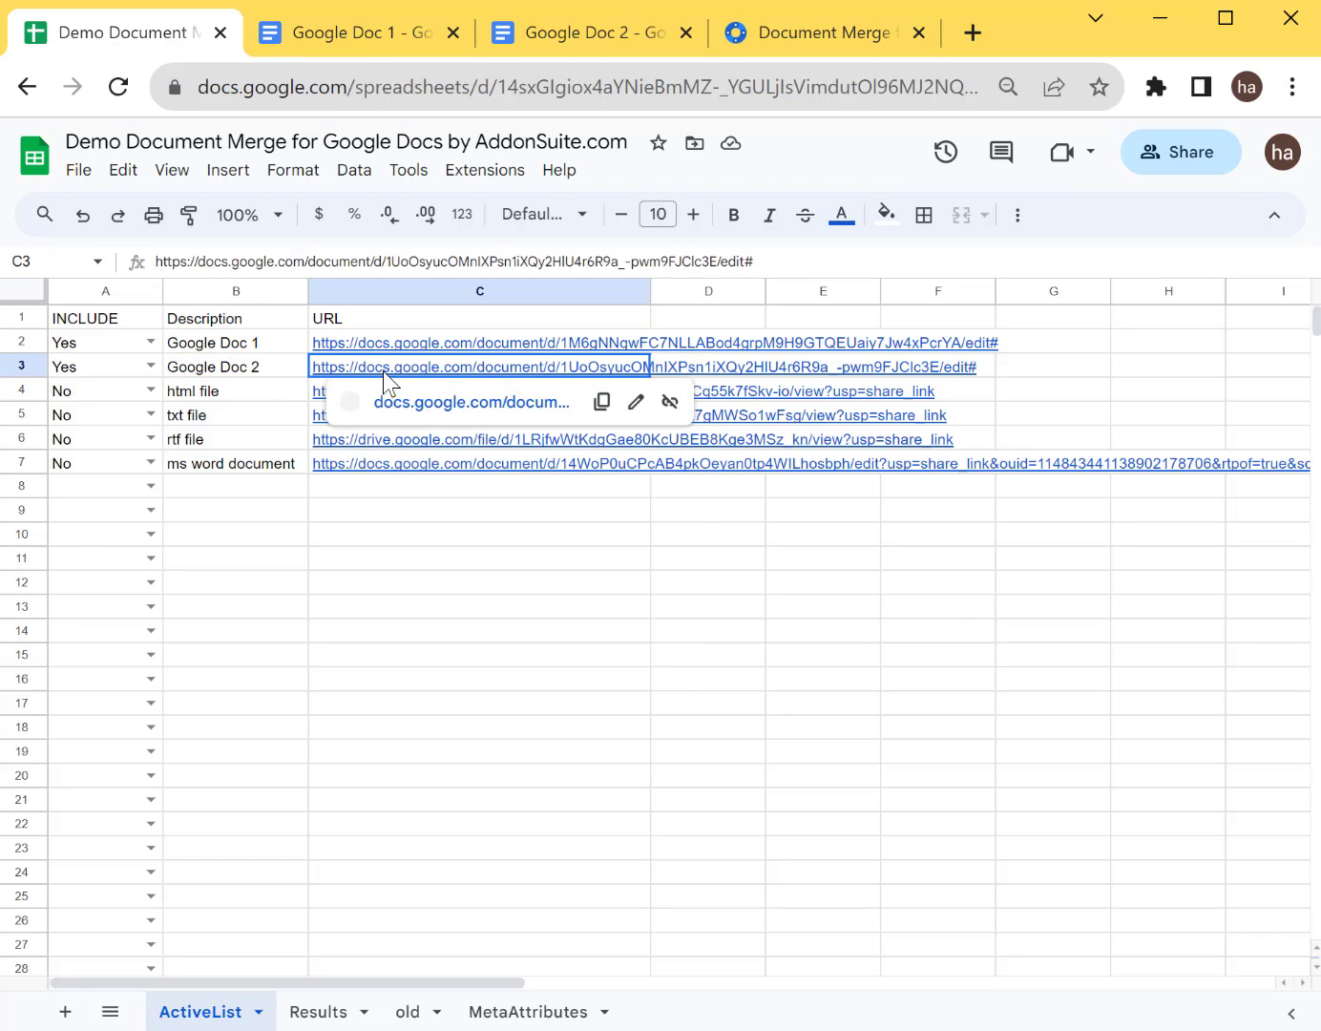
click(359, 31)
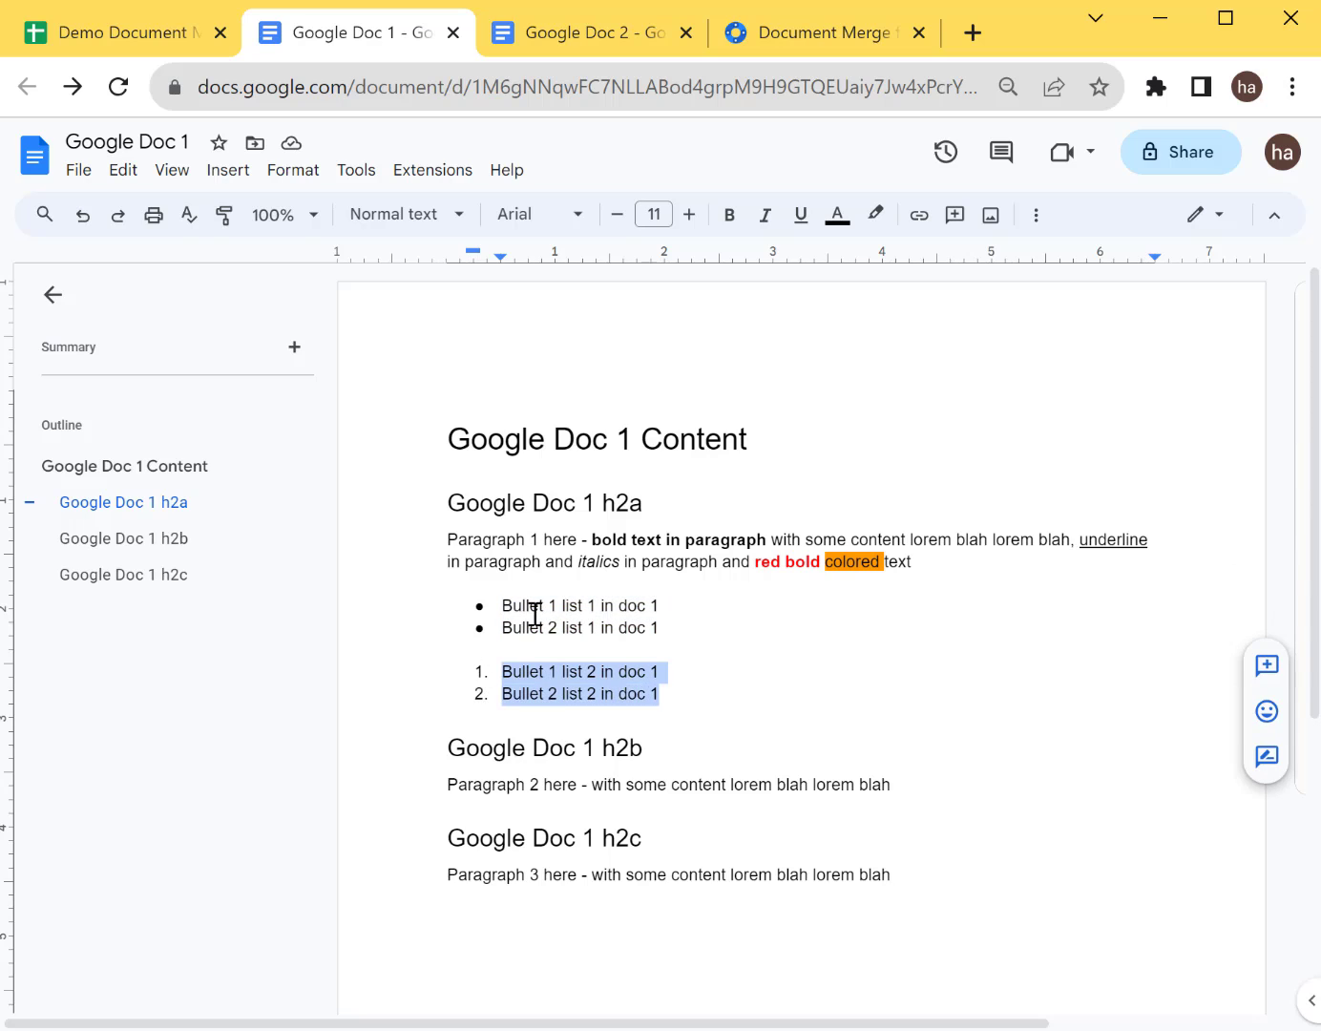
click(581, 33)
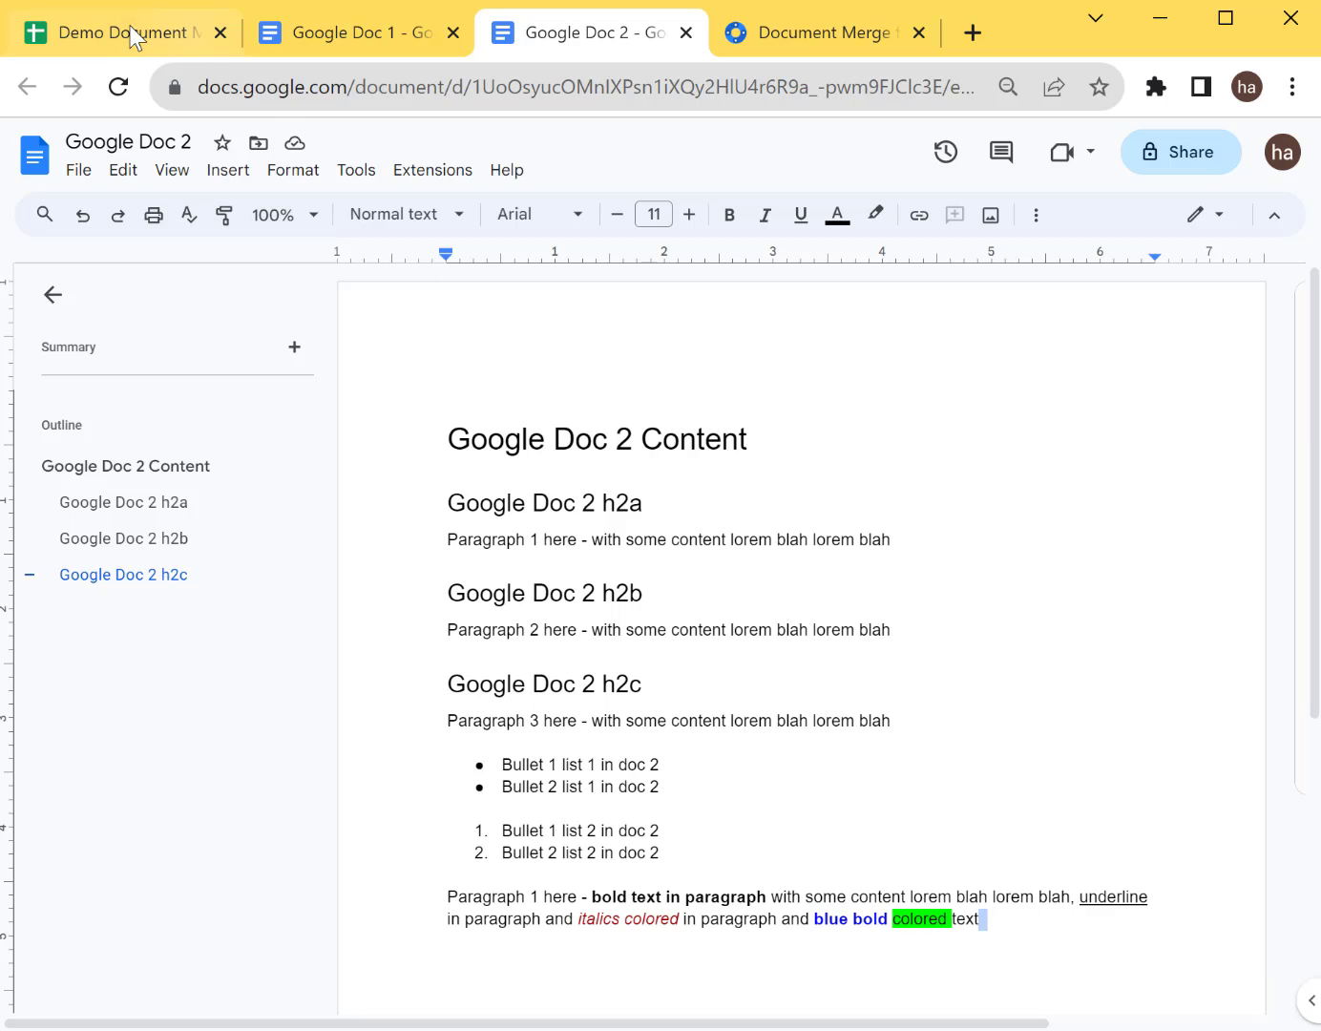
click(114, 31)
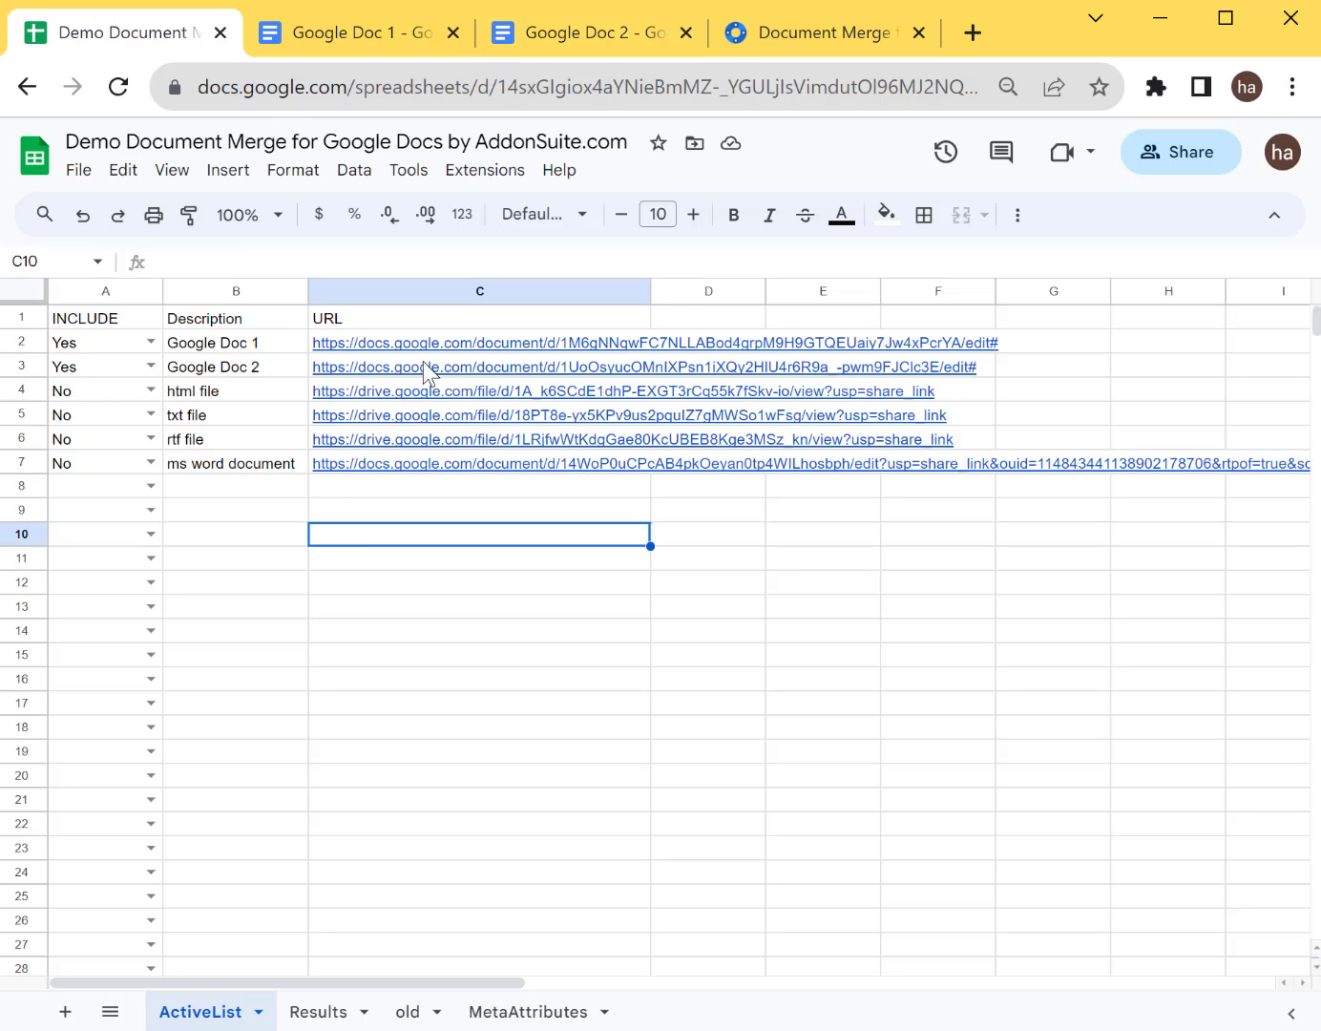
Preview the Google Doc 1 and Google Doc 2 links listed in the spreadsheet.
click(233, 341)
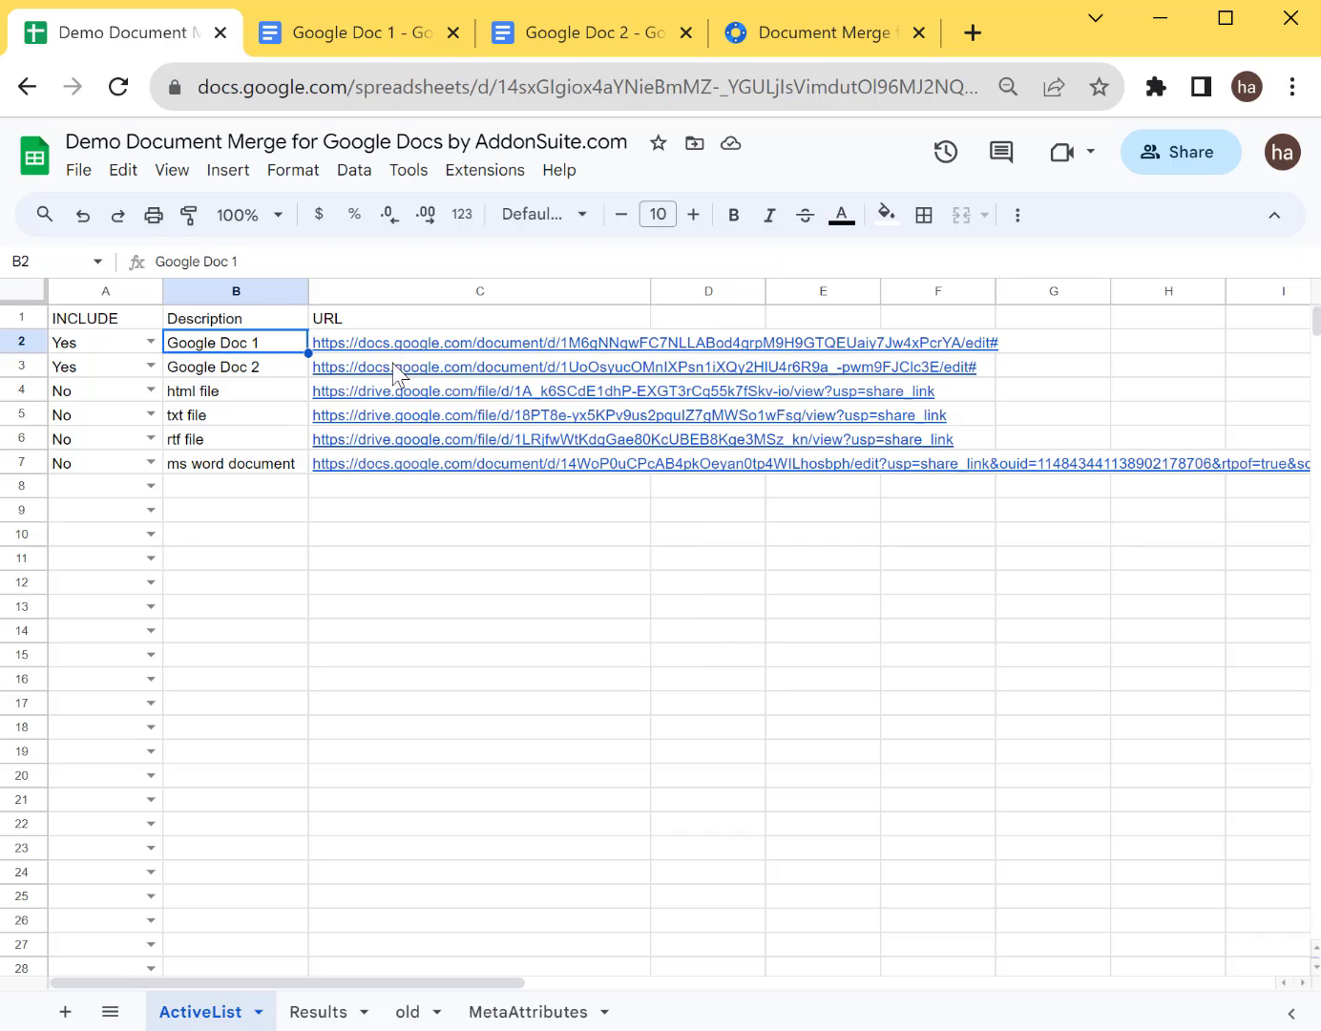
click(477, 342)
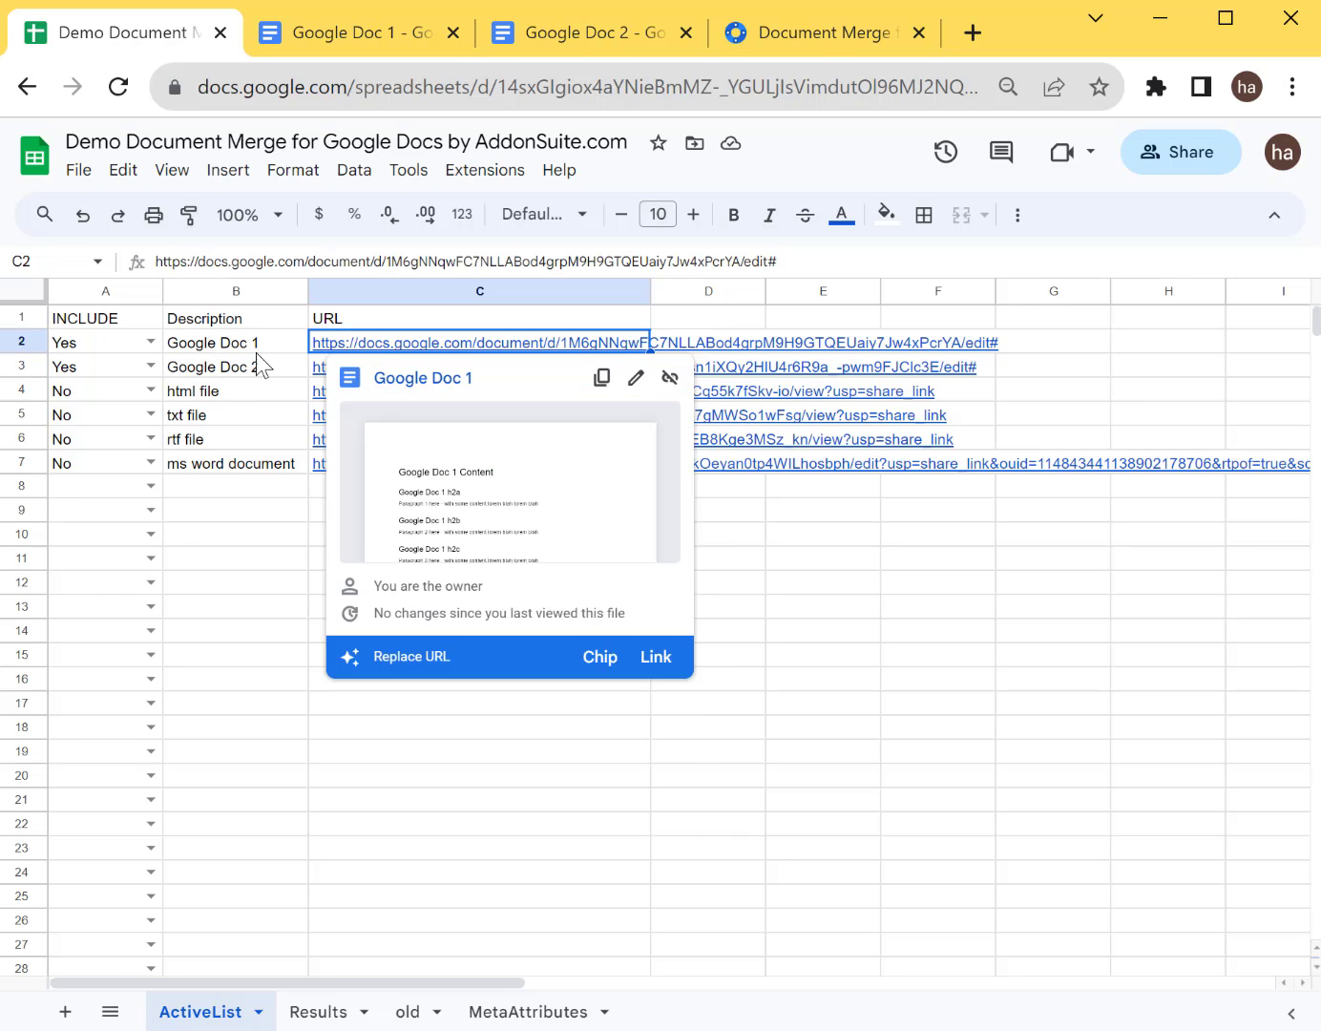
click(479, 366)
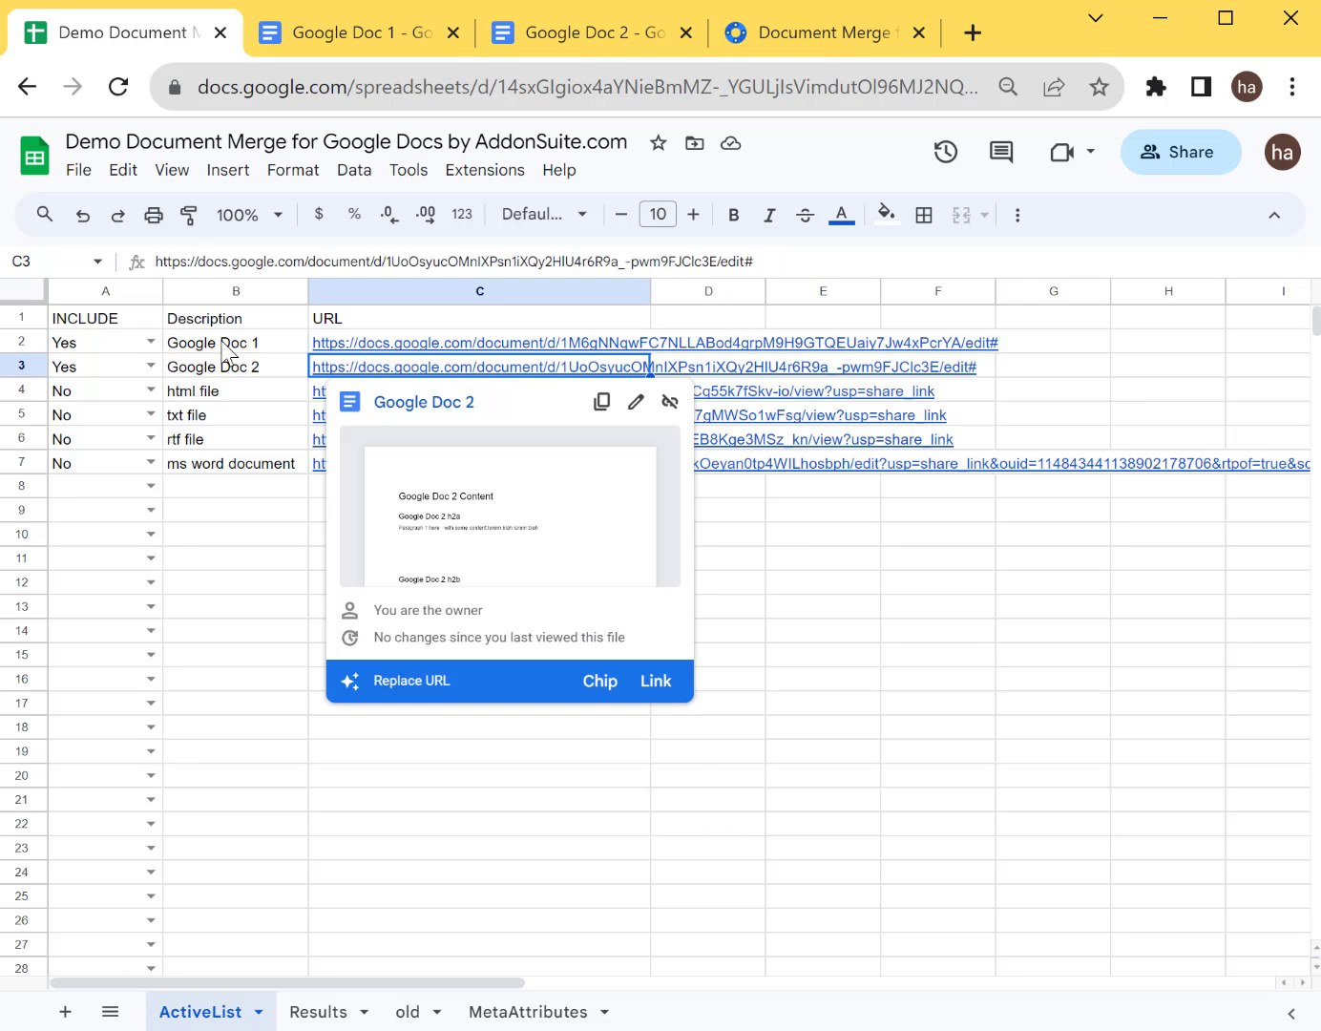
Run Document Merge for Google Docs to merge the listed docs and open the merged result.
click(484, 170)
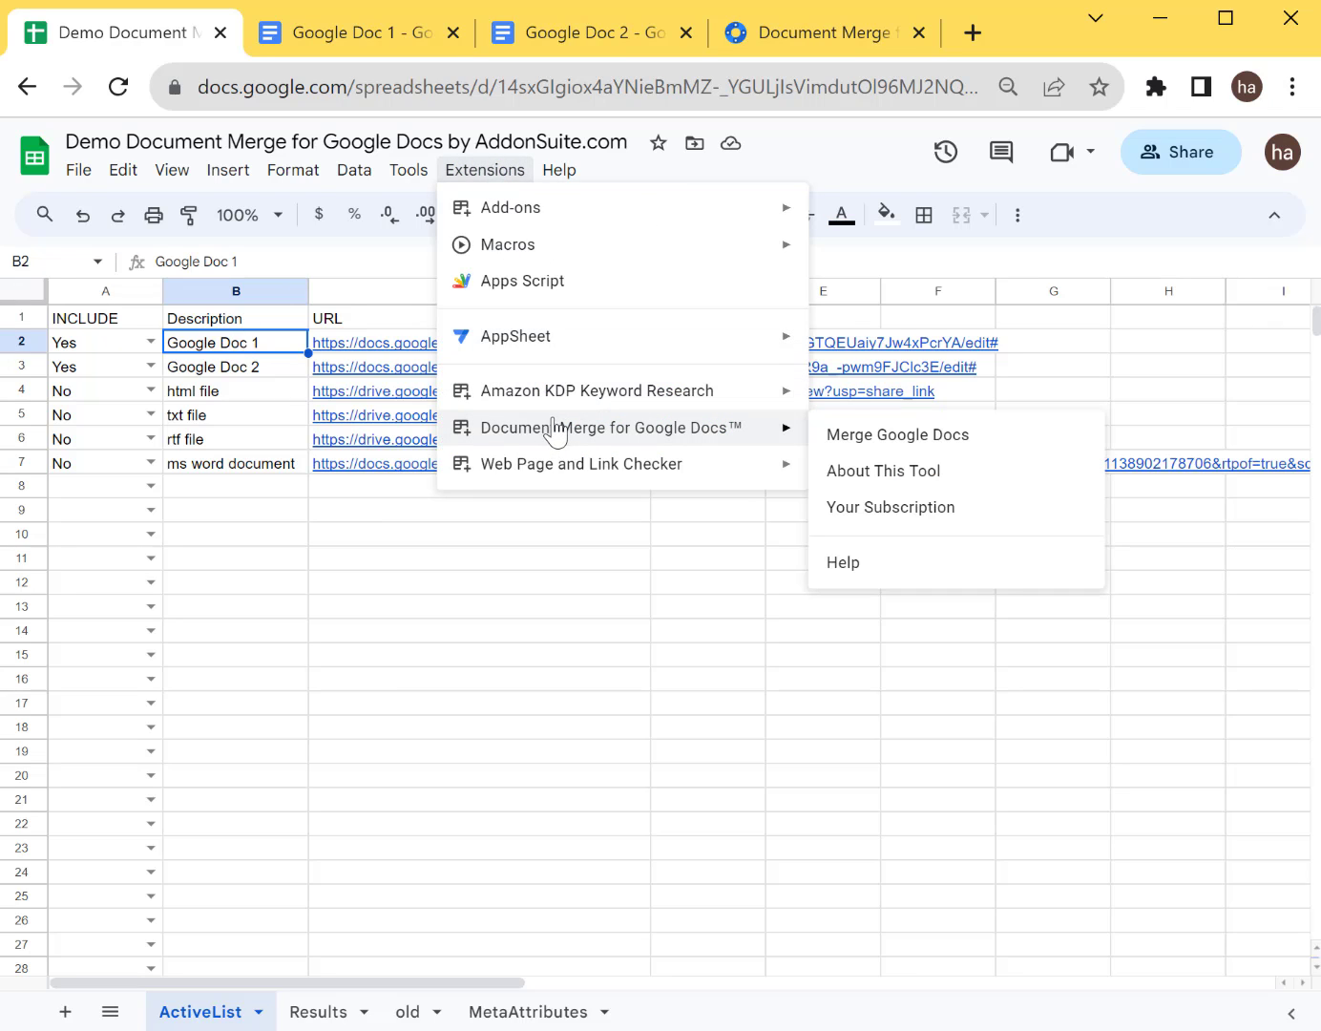
click(896, 435)
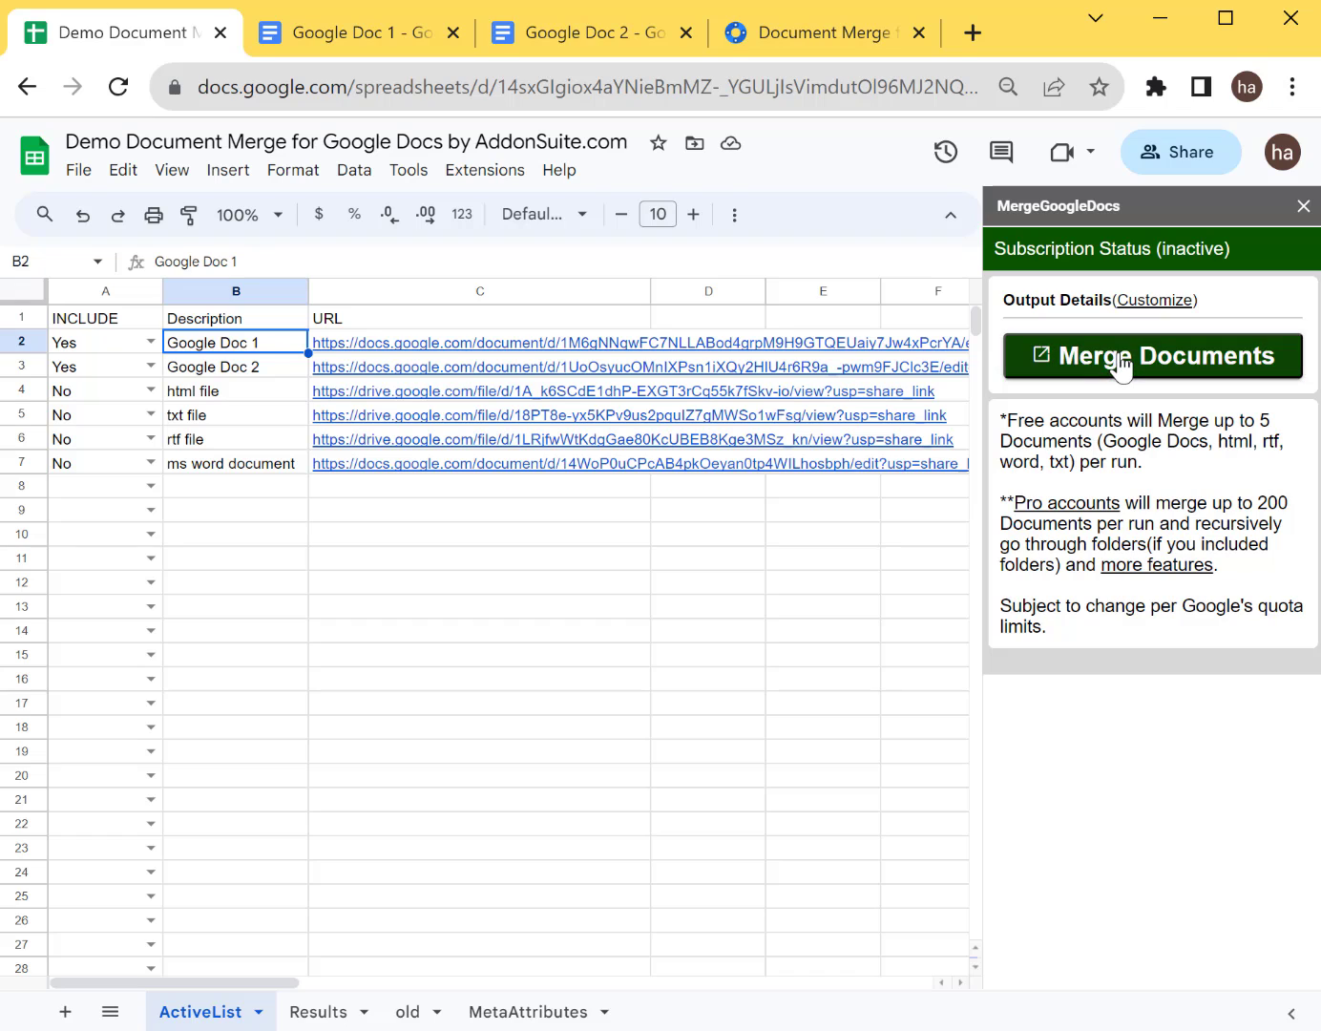
click(1151, 355)
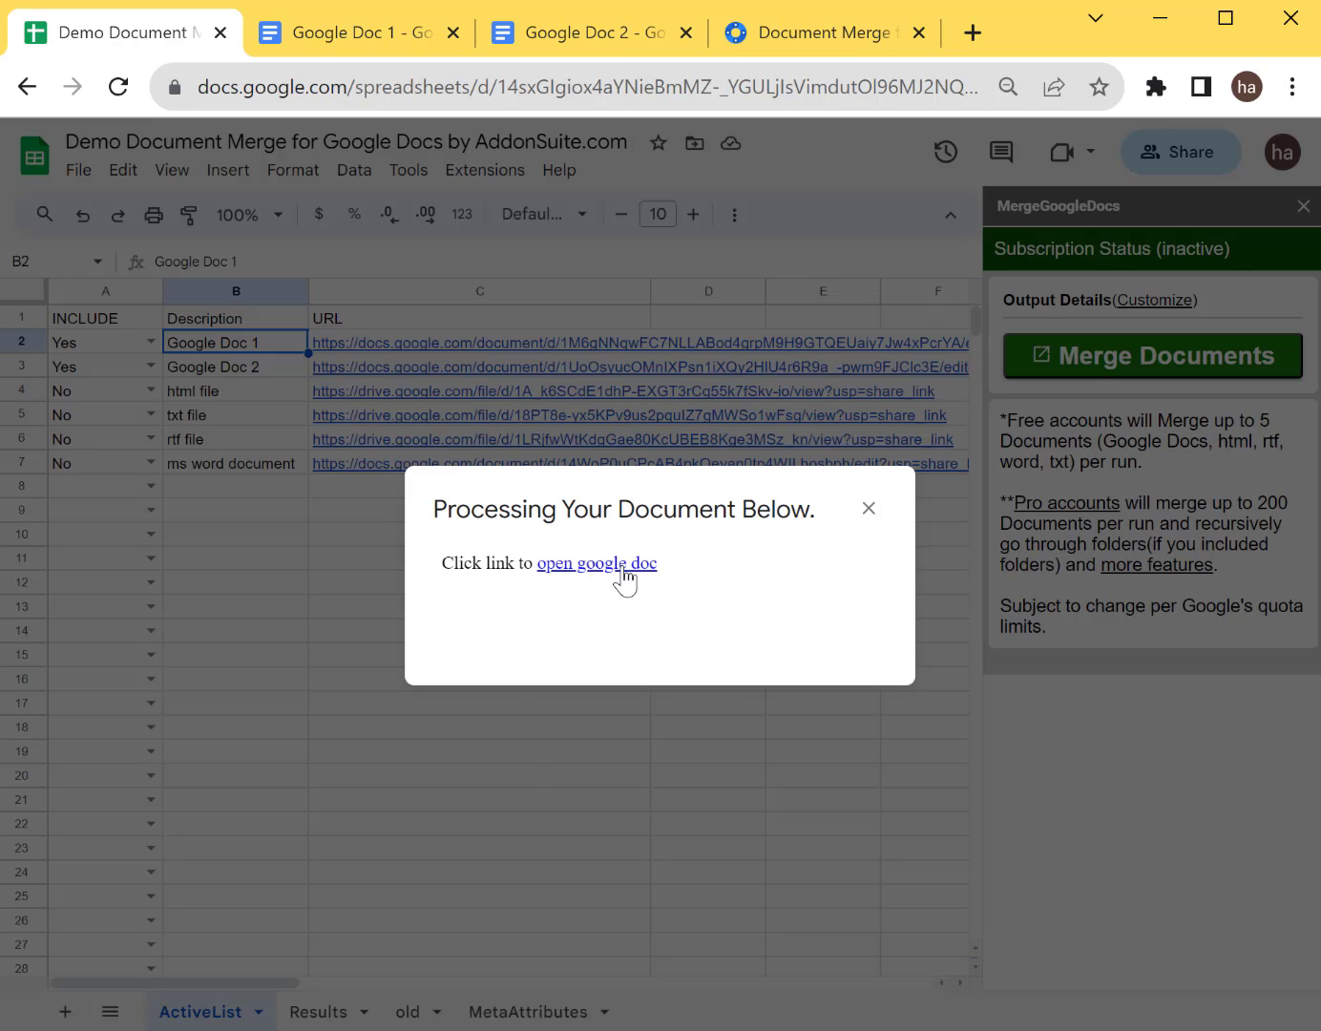
click(596, 561)
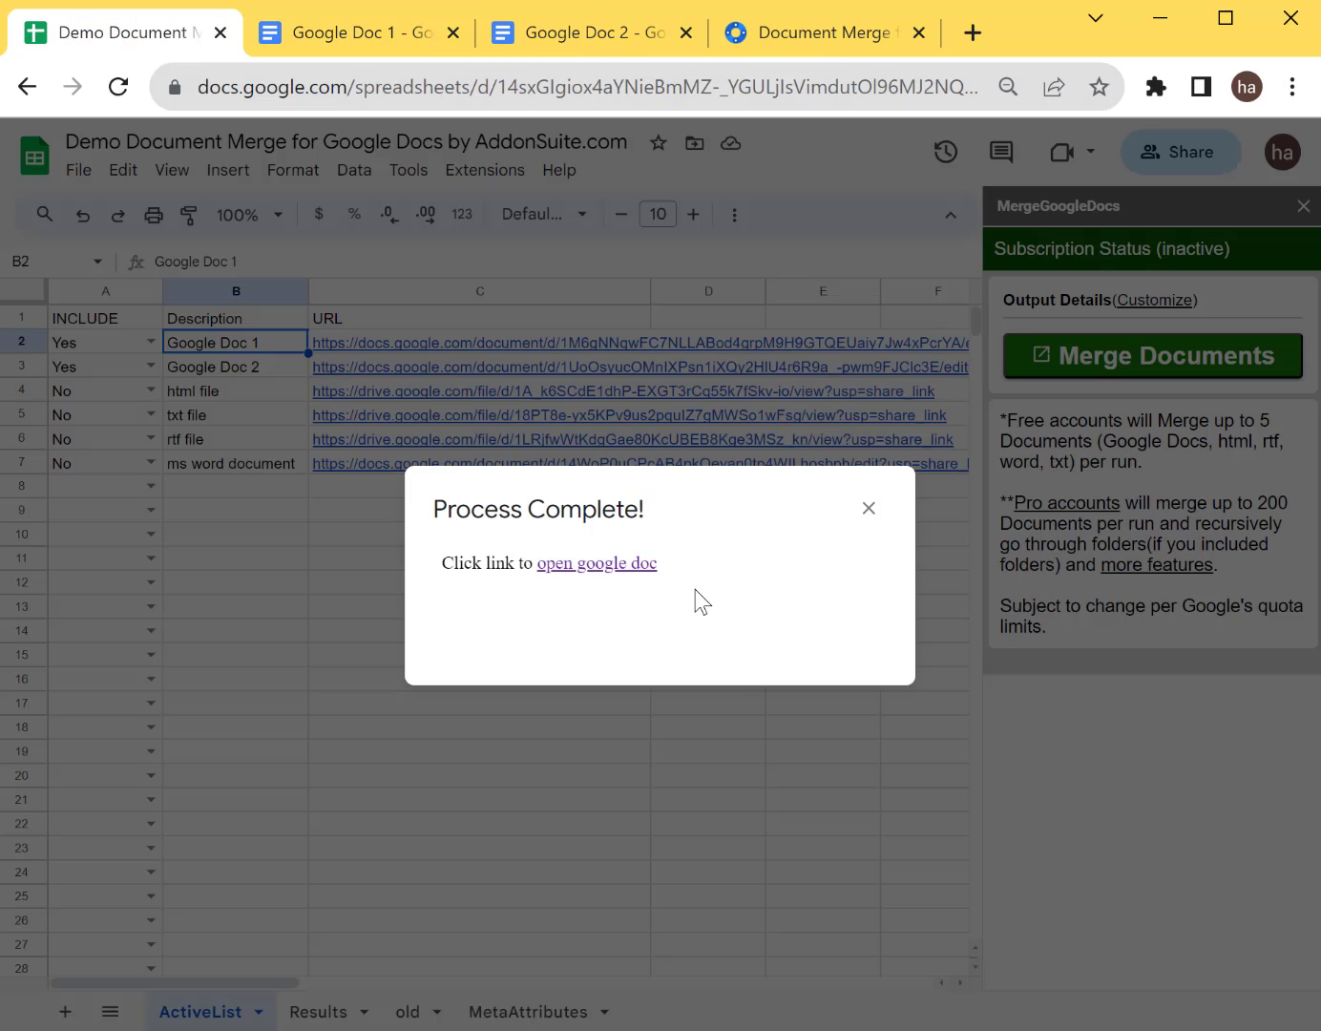
click(595, 561)
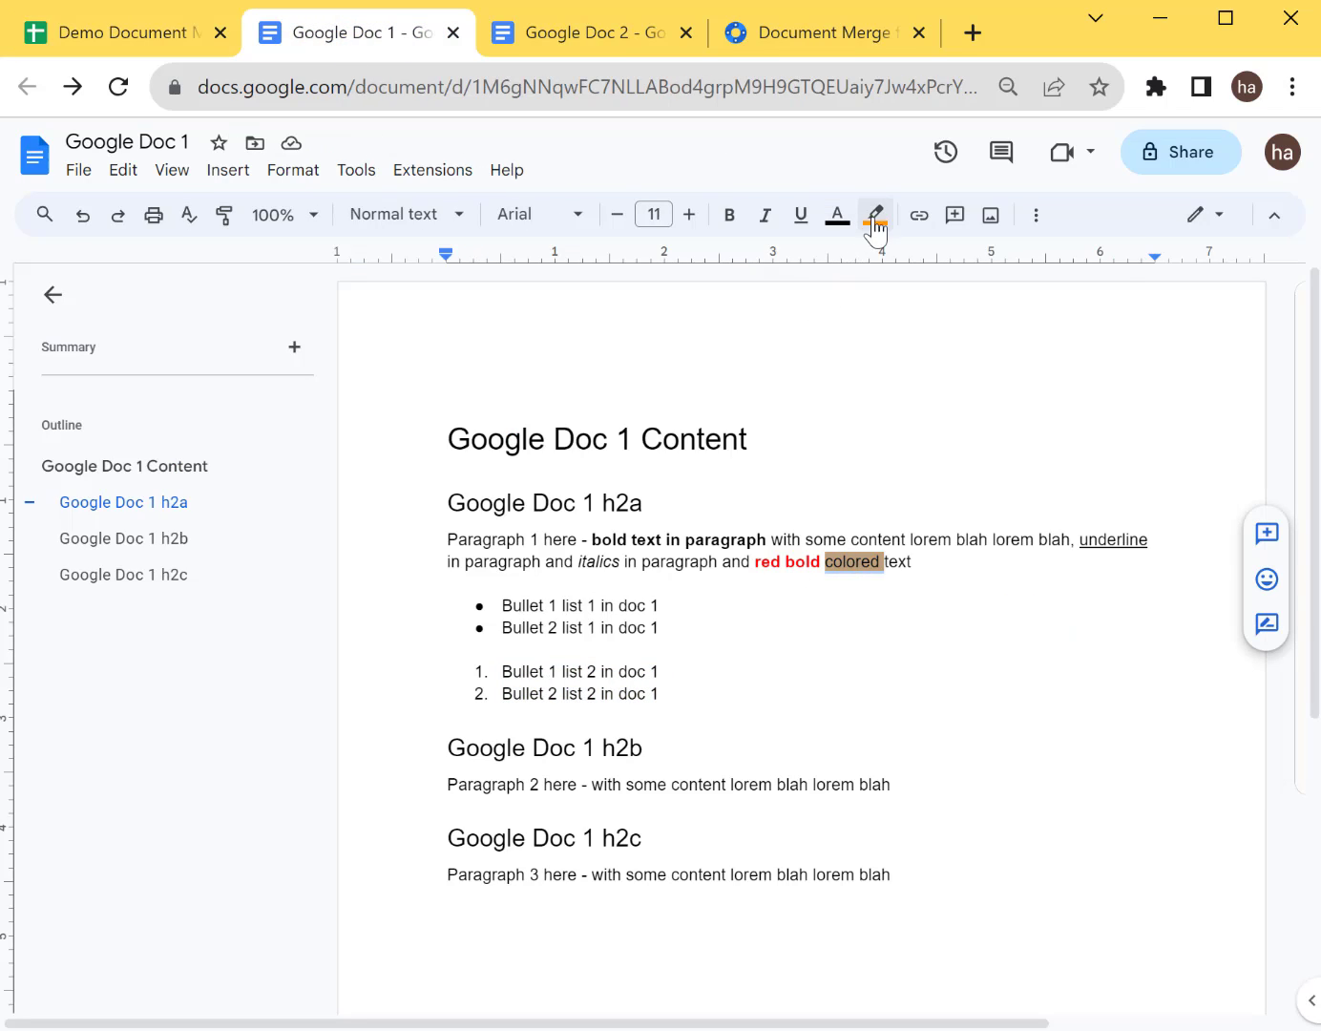
In Google Doc 1, highlight 'colored' yellow and 'italics' plus the end of Paragraph 2 in cyan.
click(875, 214)
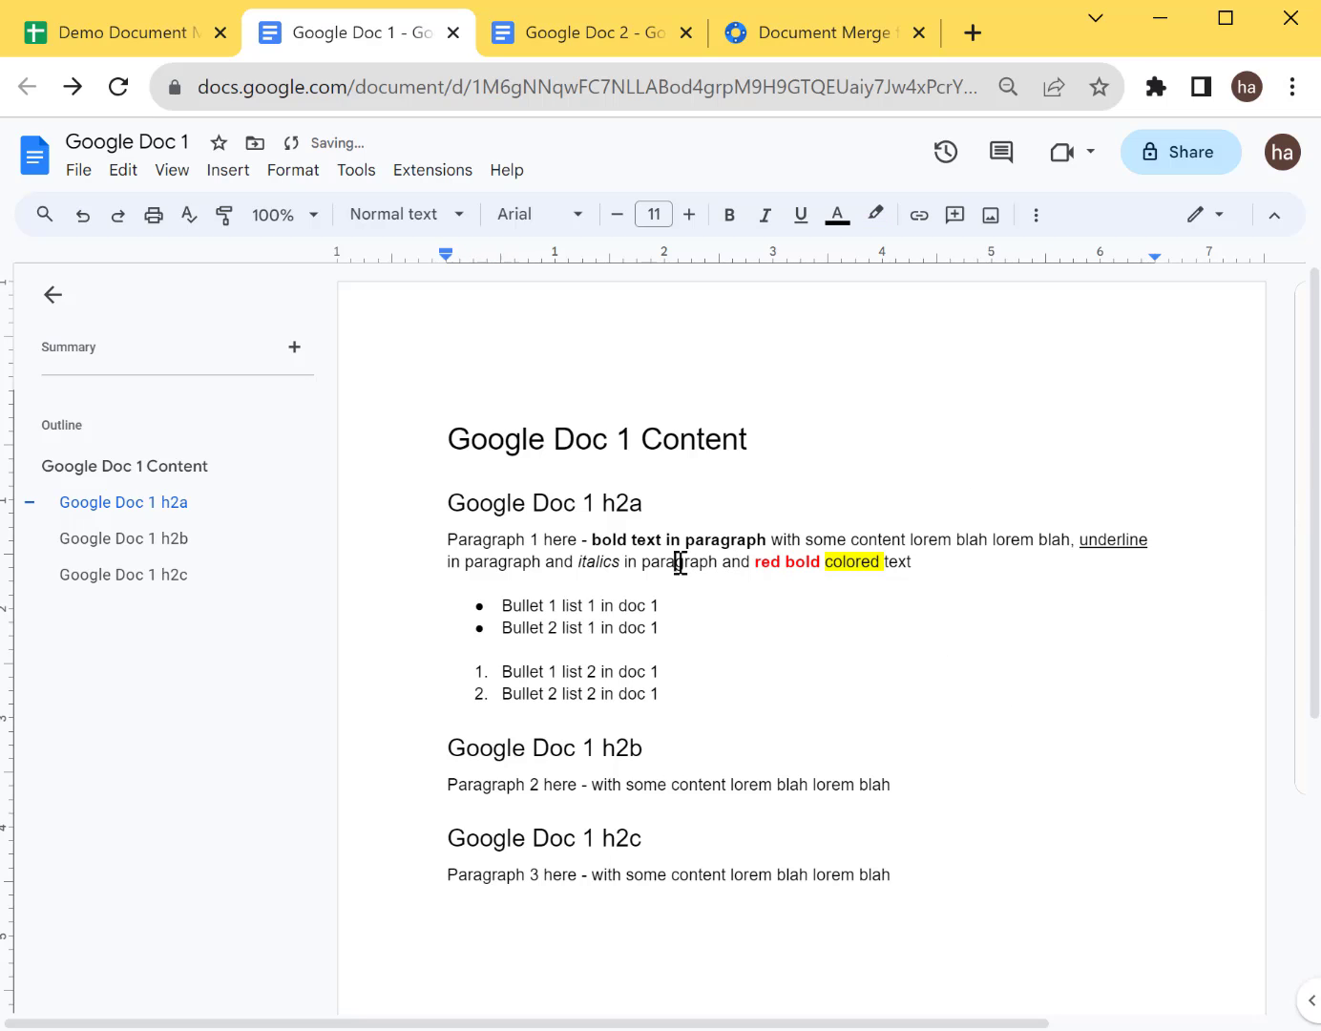
double_click(598, 561)
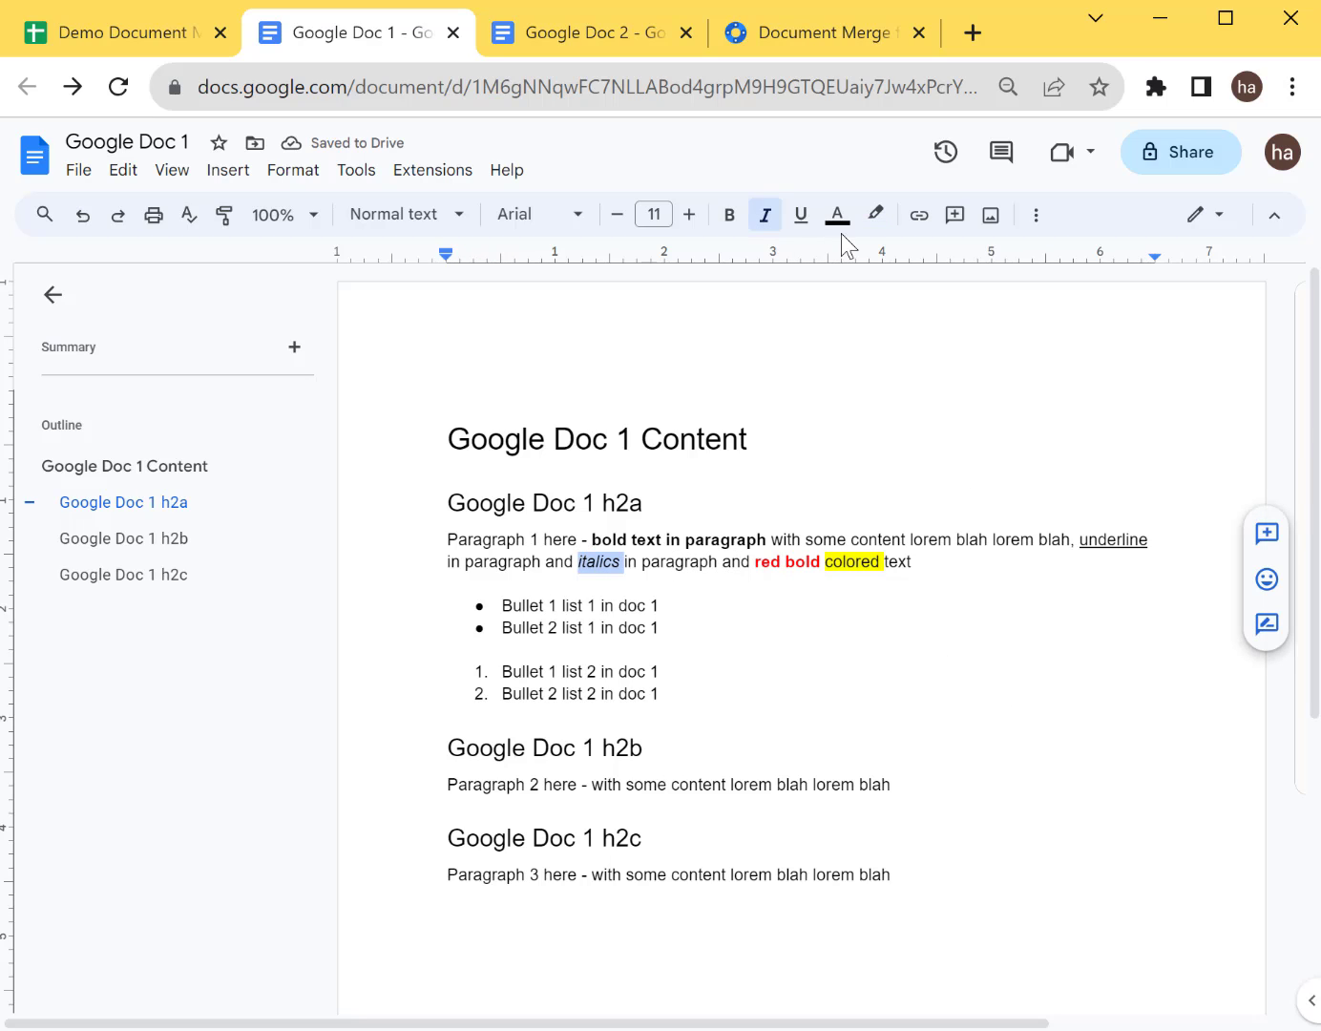
click(874, 214)
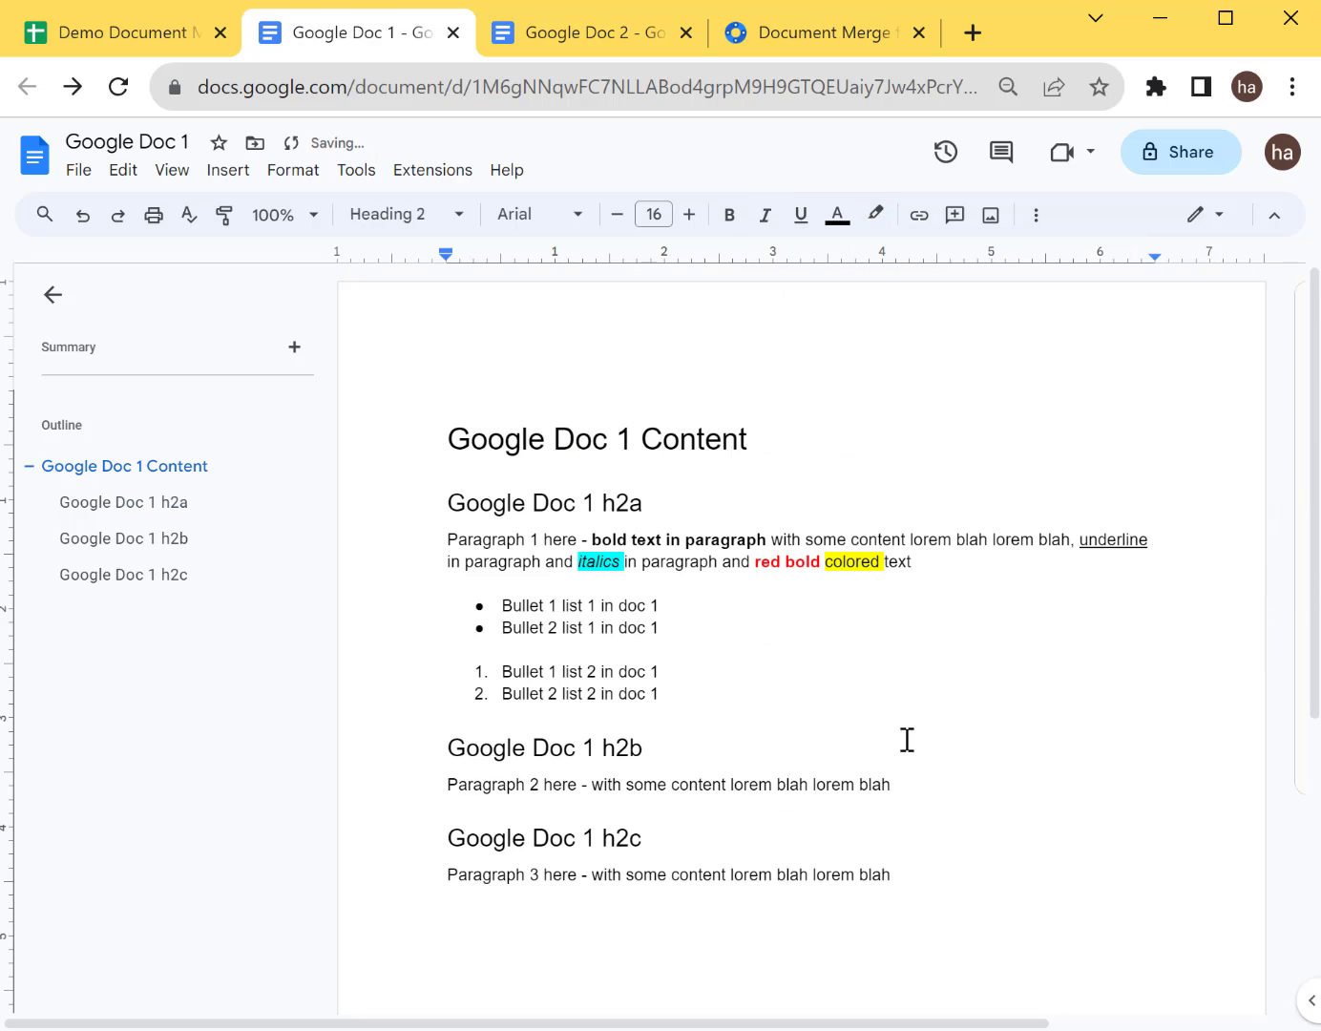
drag(609, 784, 889, 785)
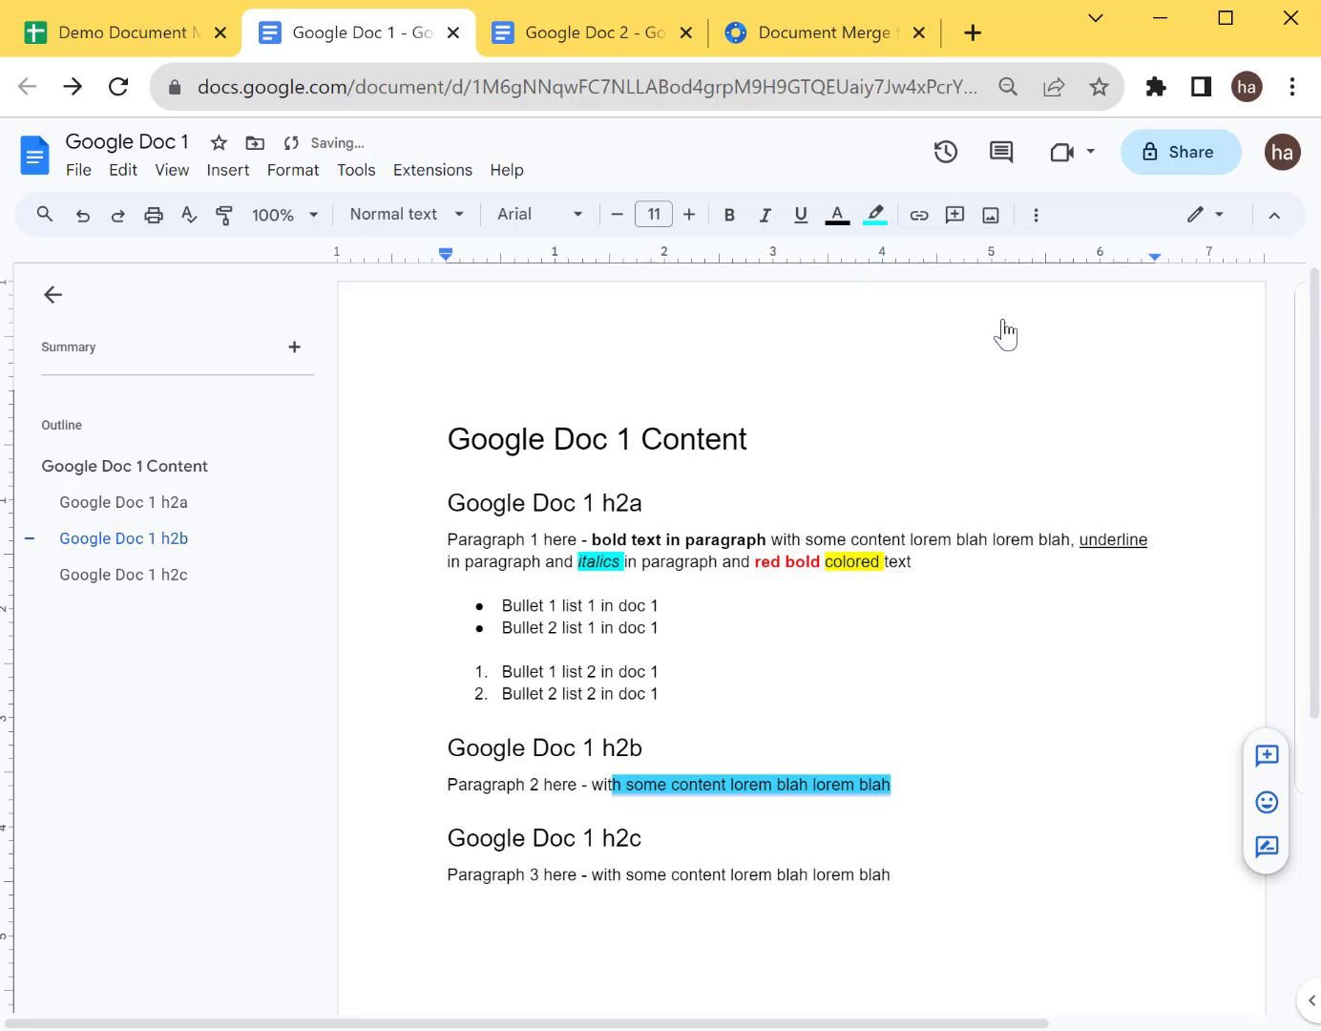
In Google Doc 2, make the Paragraph 2 phrase yellow text with a dark highlight, then return to the spreadsheet.
click(588, 30)
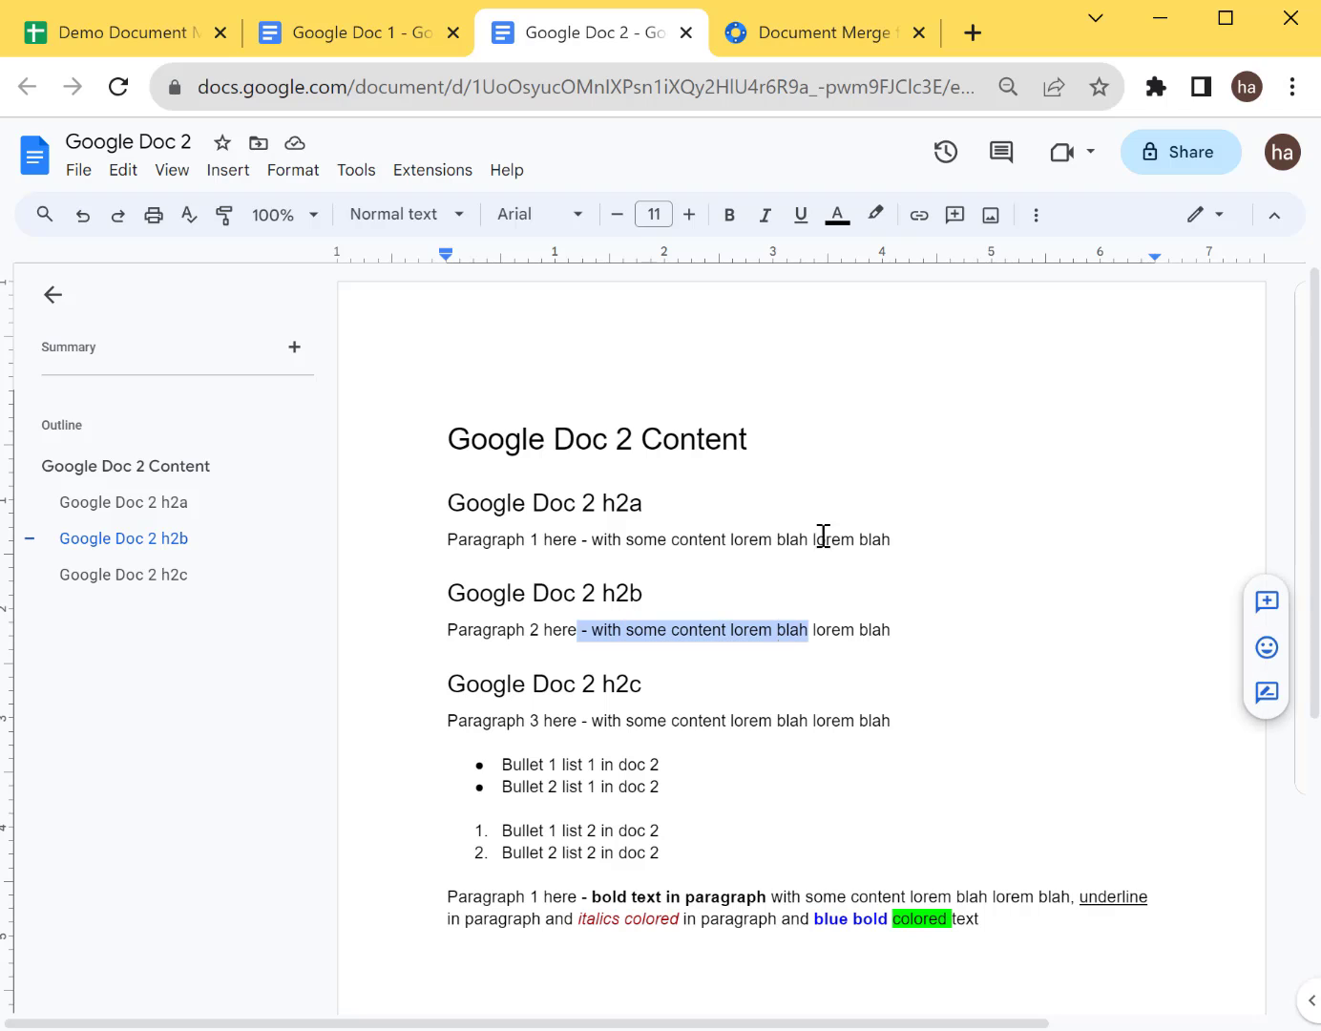
click(836, 214)
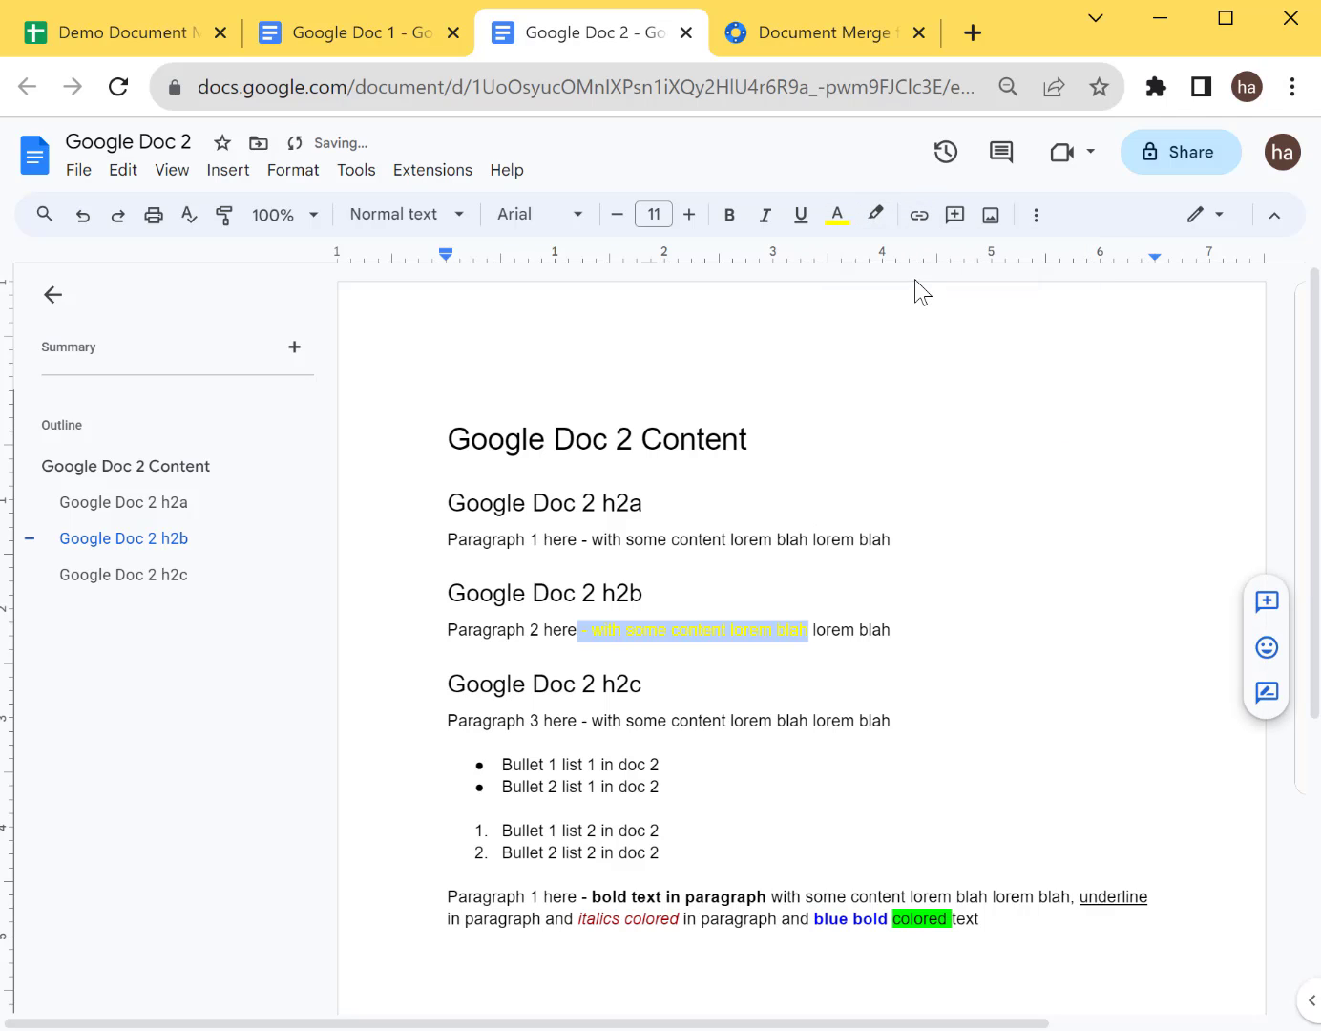
click(874, 214)
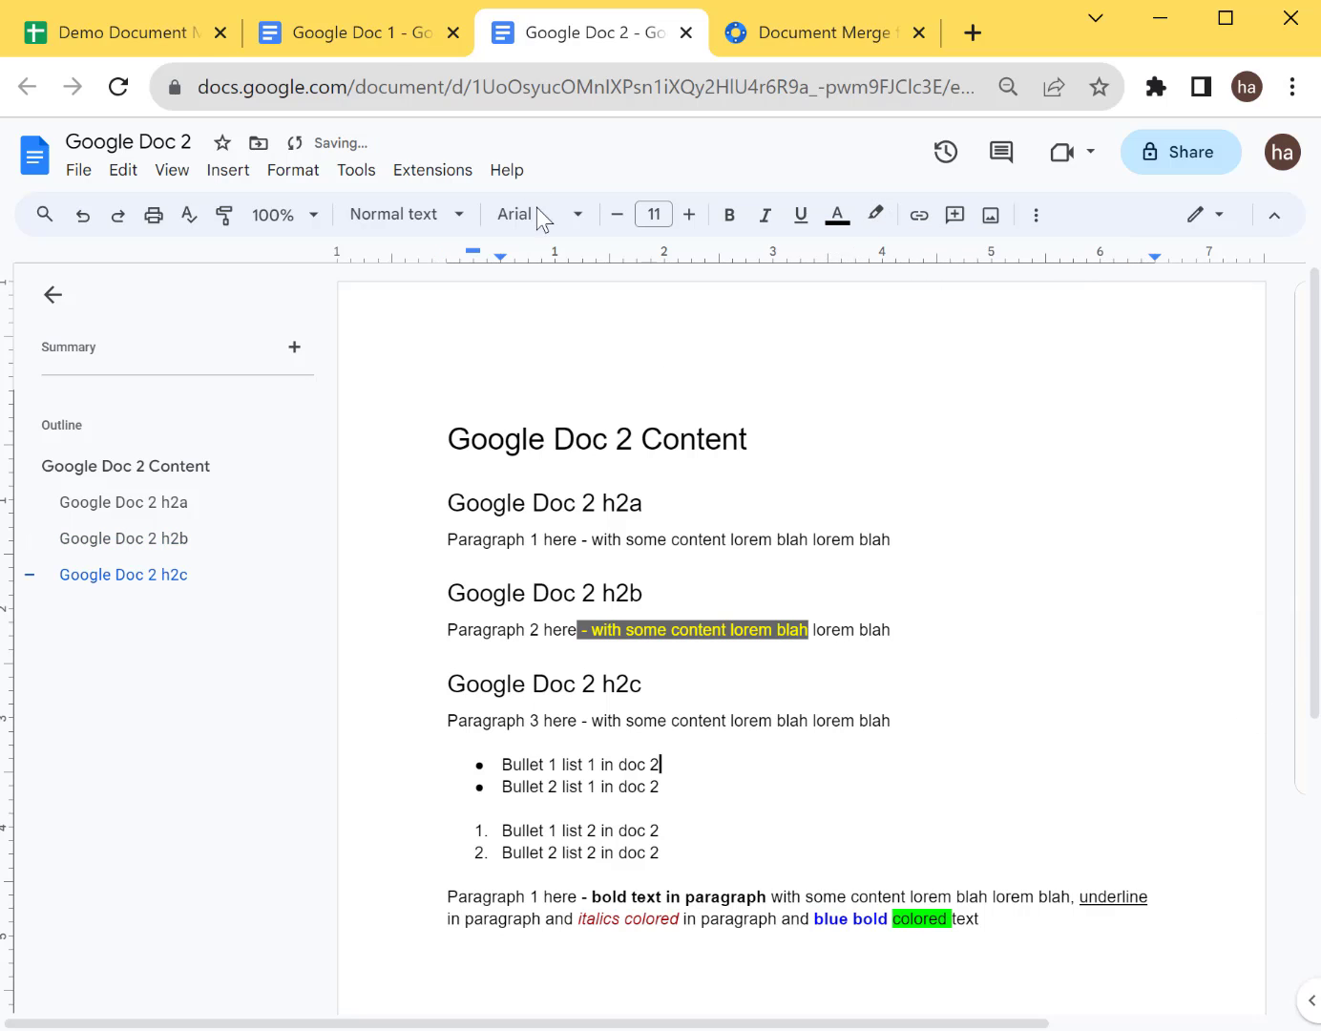
click(115, 30)
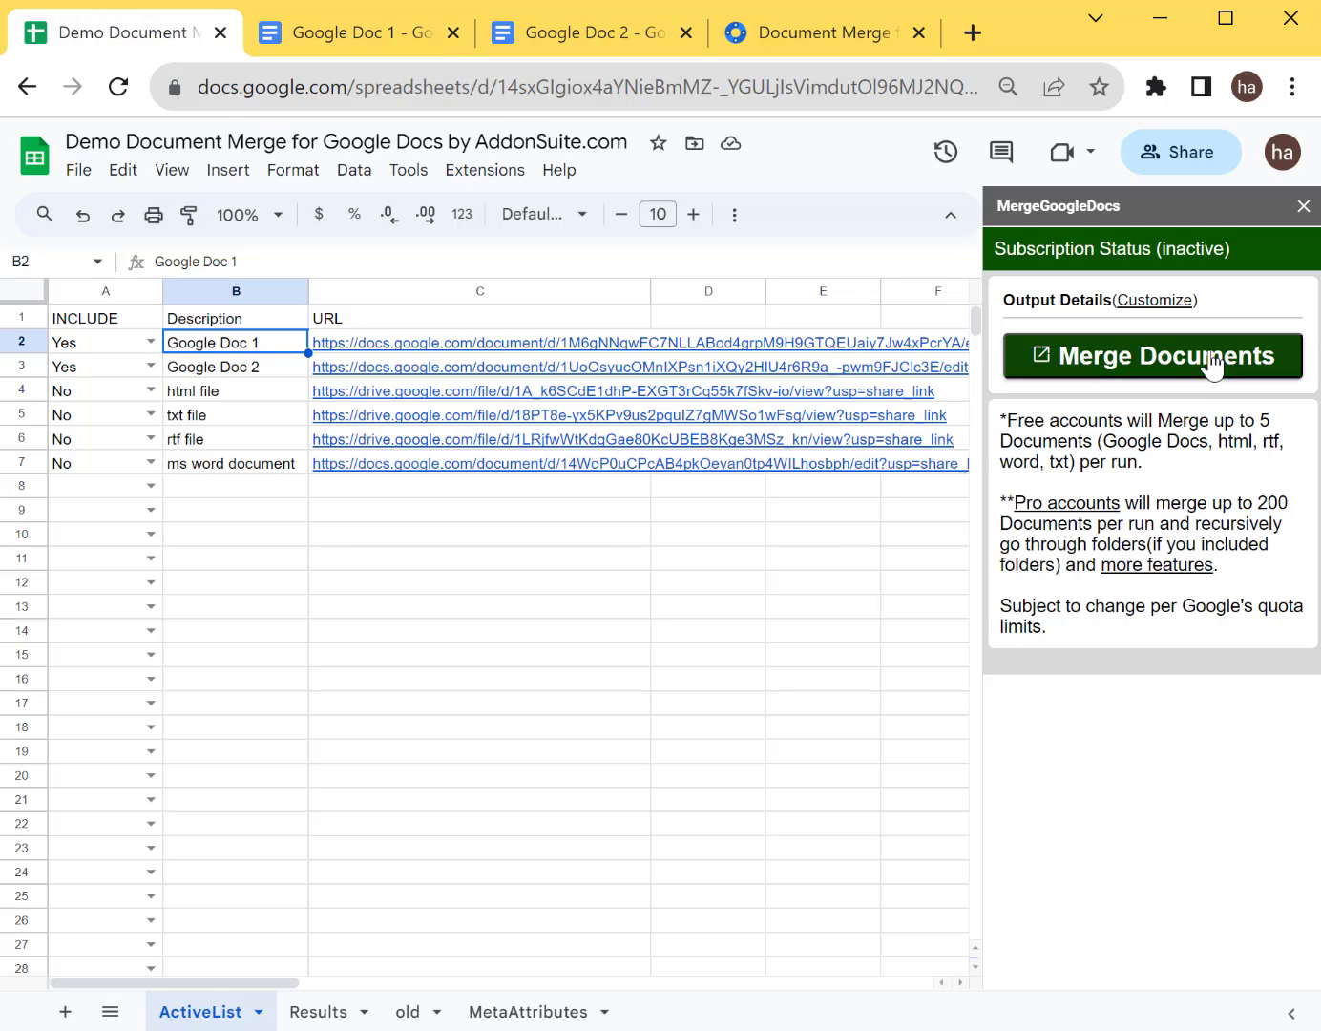
Merge the edited documents again, review the result and return to the demo spreadsheet.
click(1151, 355)
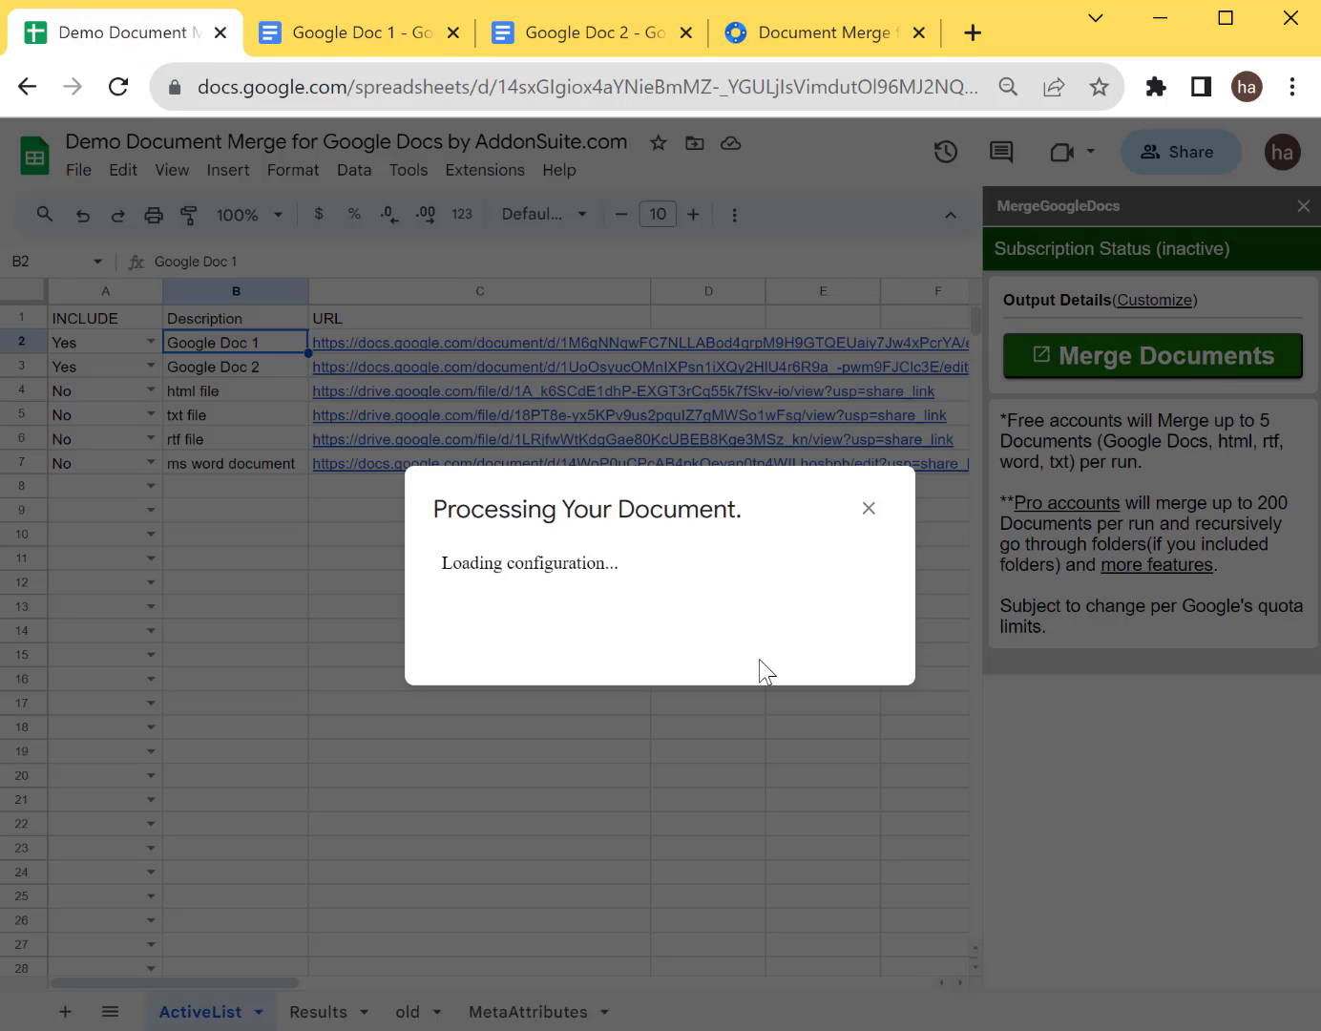
mouse_move(887, 588)
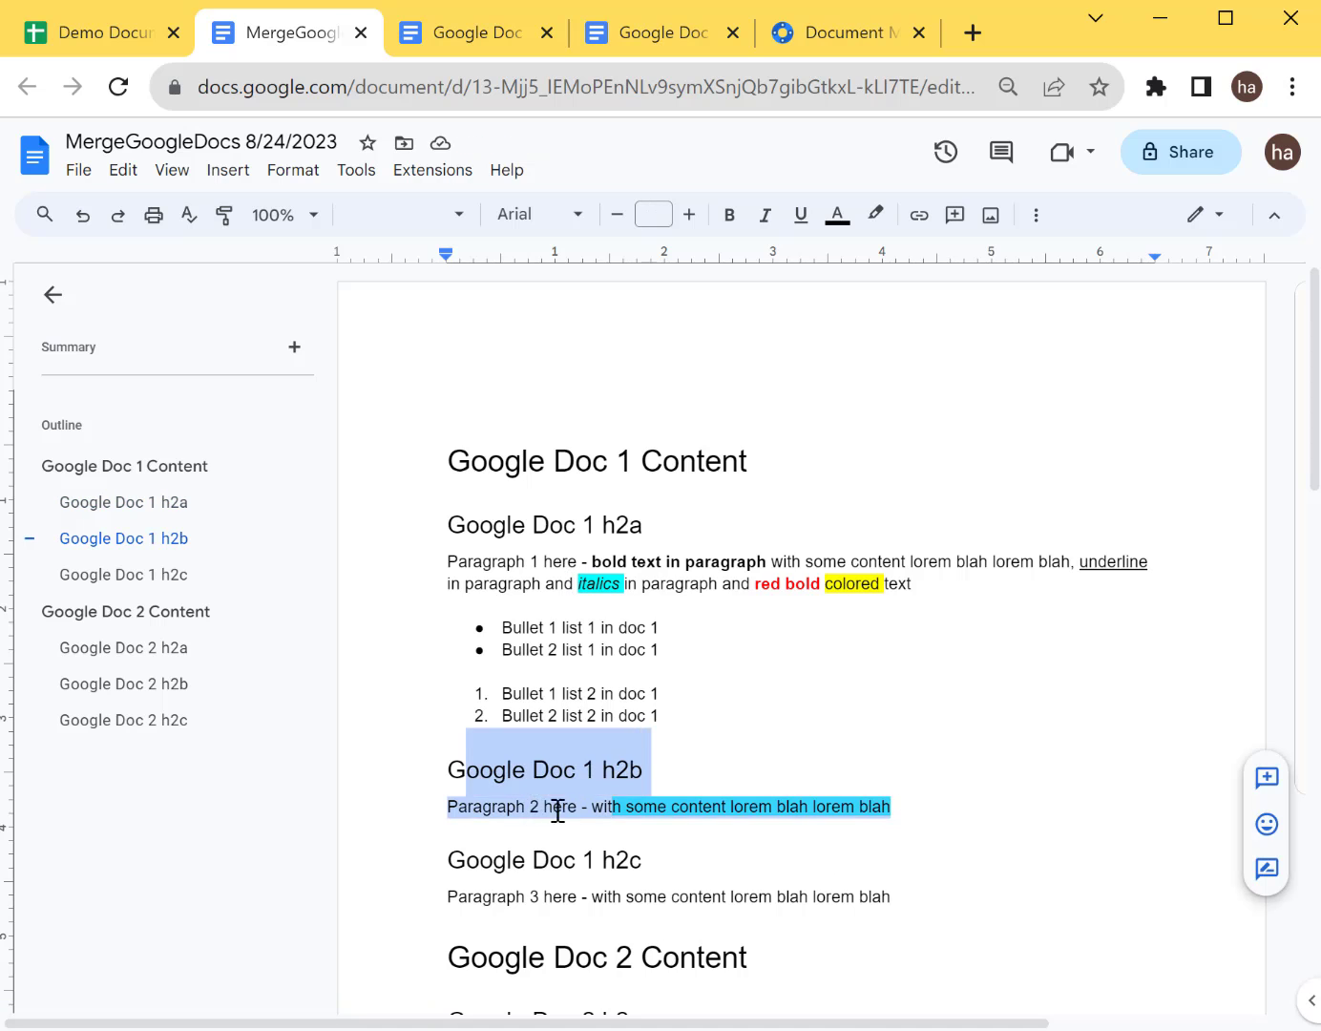
scroll(down, 3)
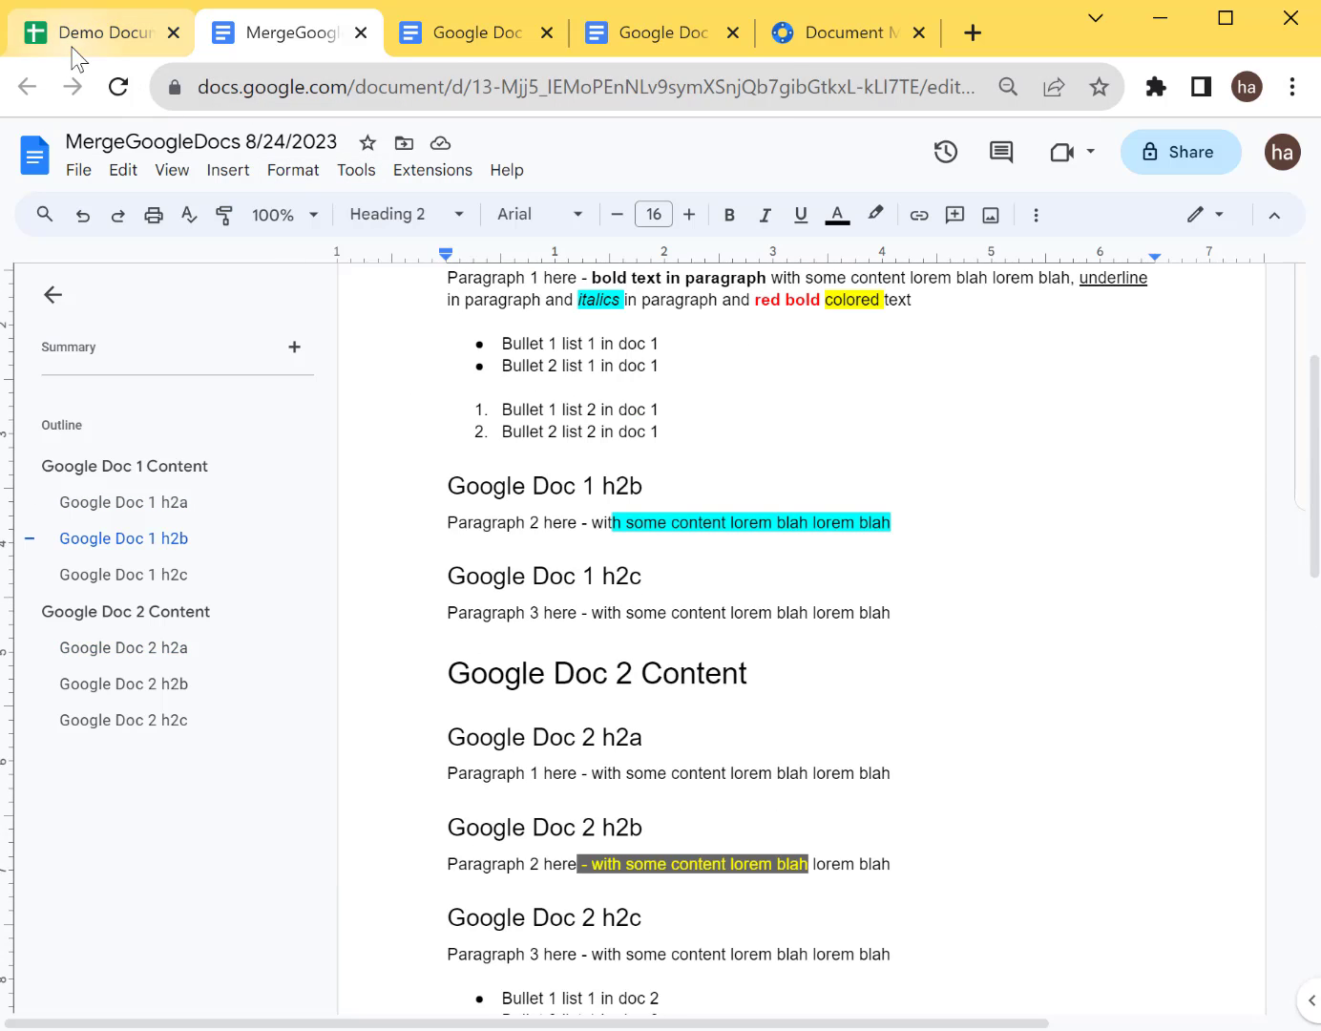
click(95, 31)
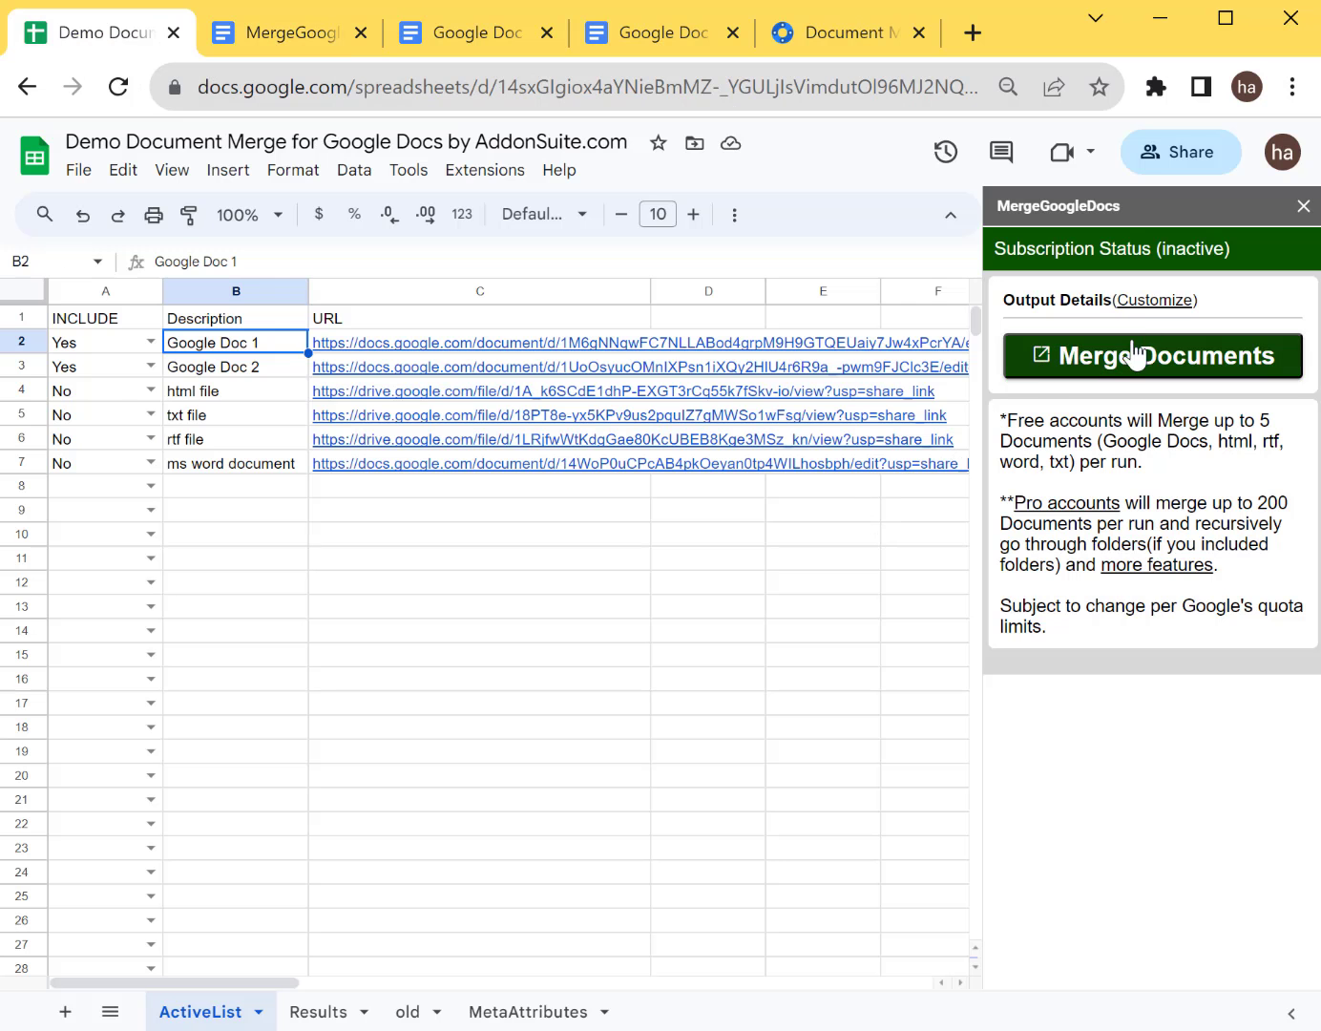
Search the Workspace Marketplace for 'merge' and open the installed Document Merge listing.
click(557, 170)
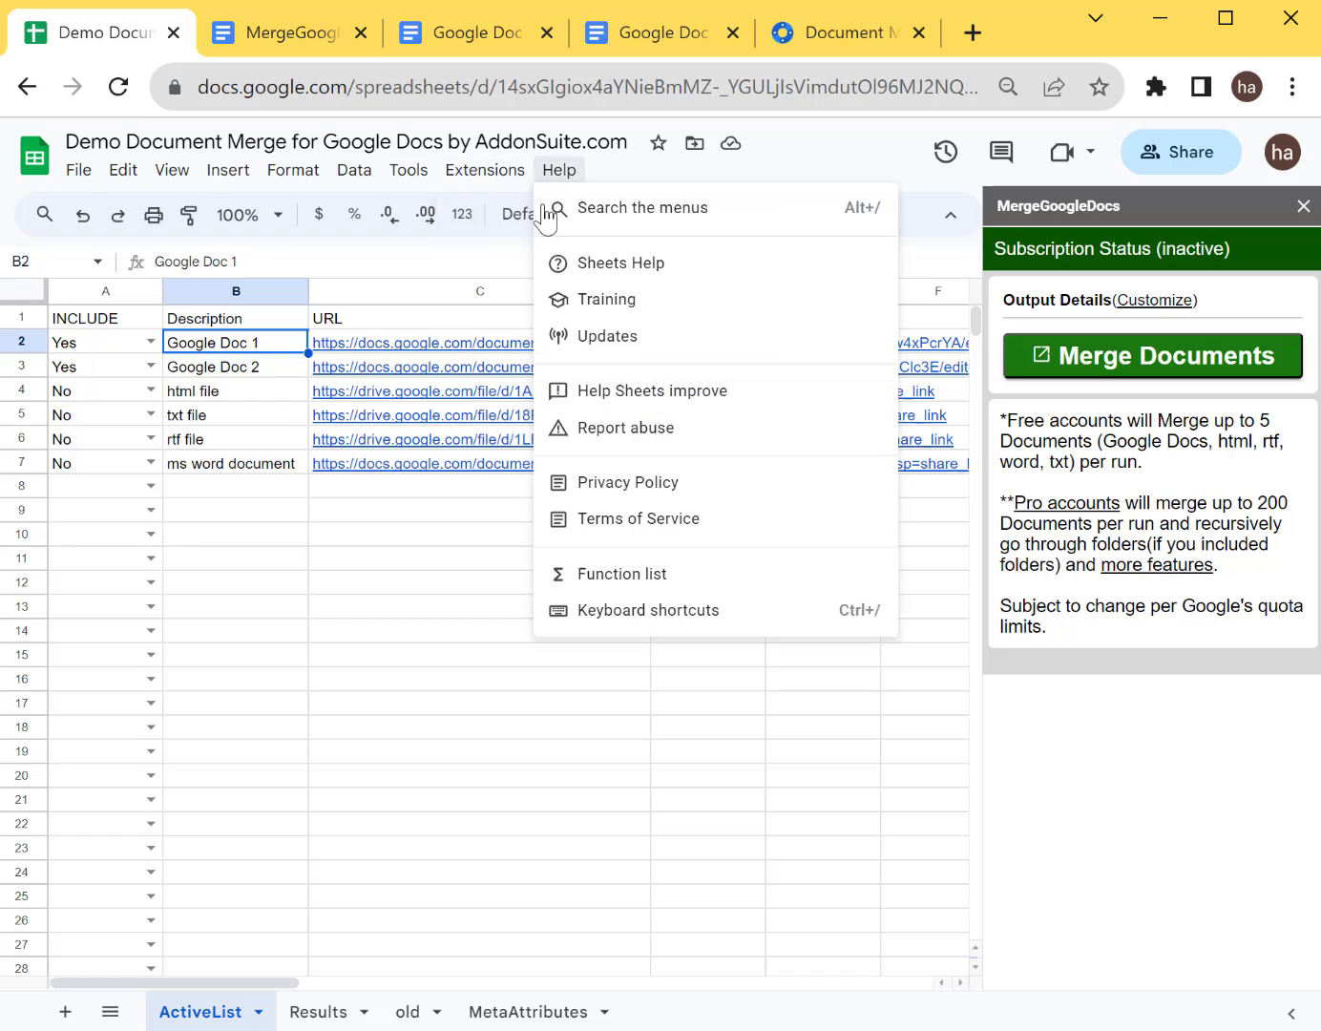
click(485, 170)
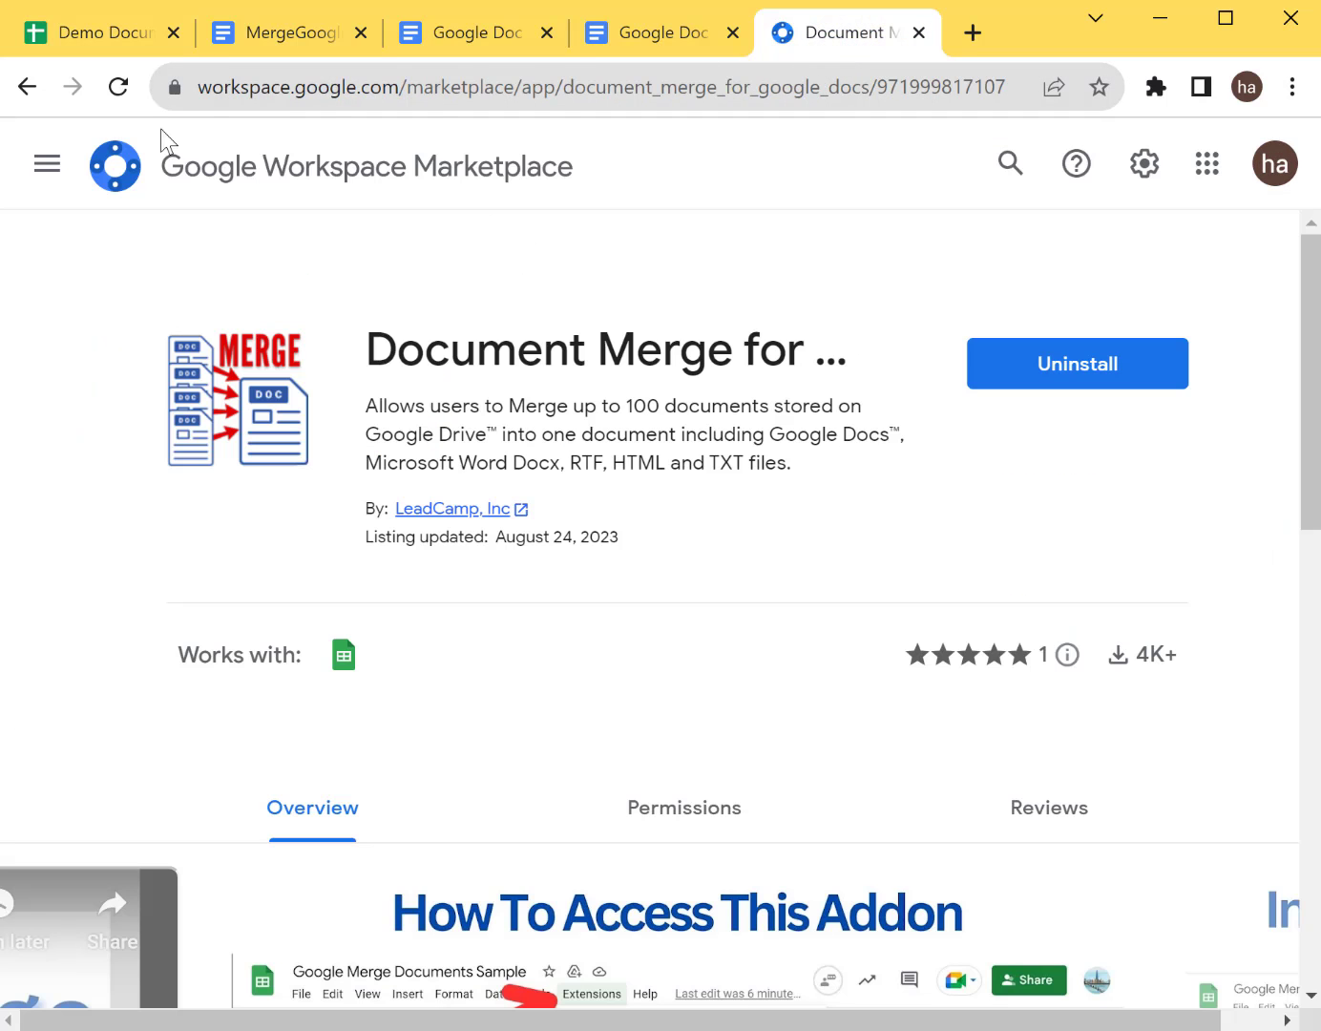
click(630, 86)
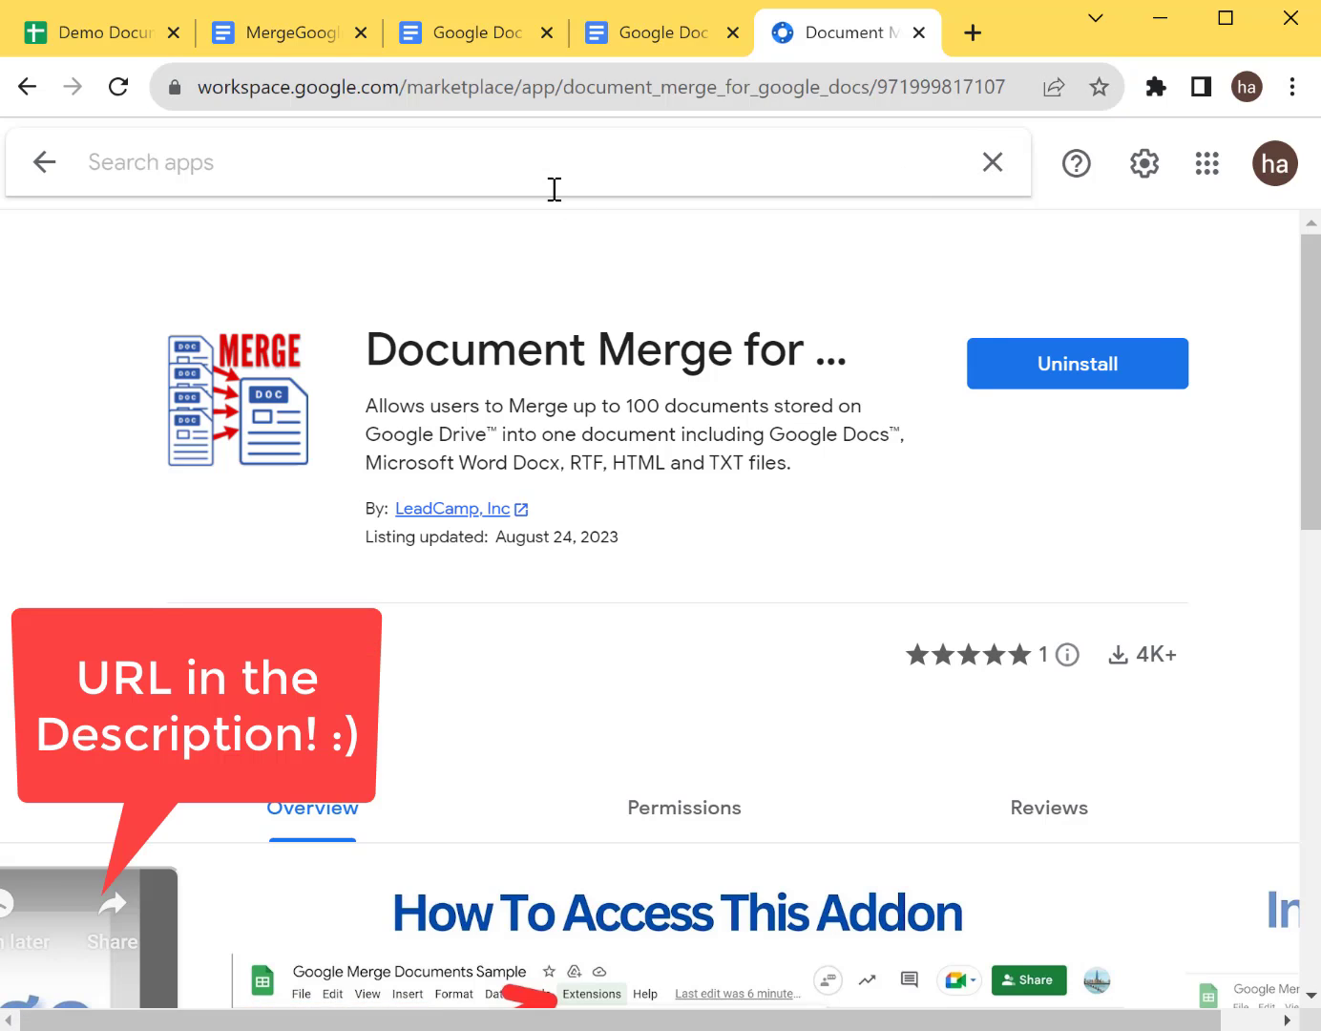
text(merge)
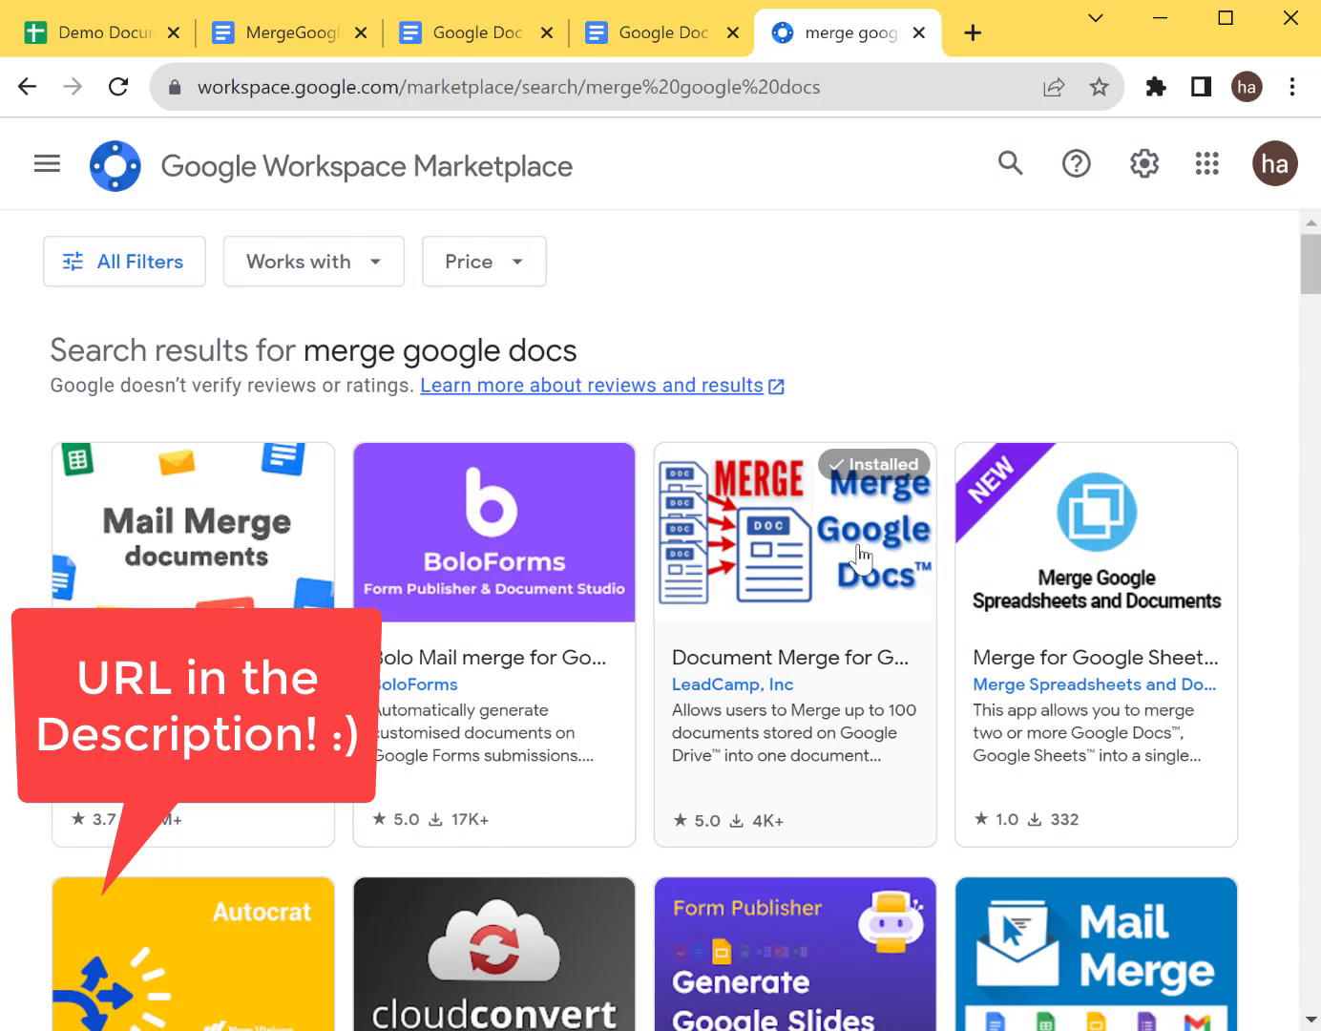
click(794, 531)
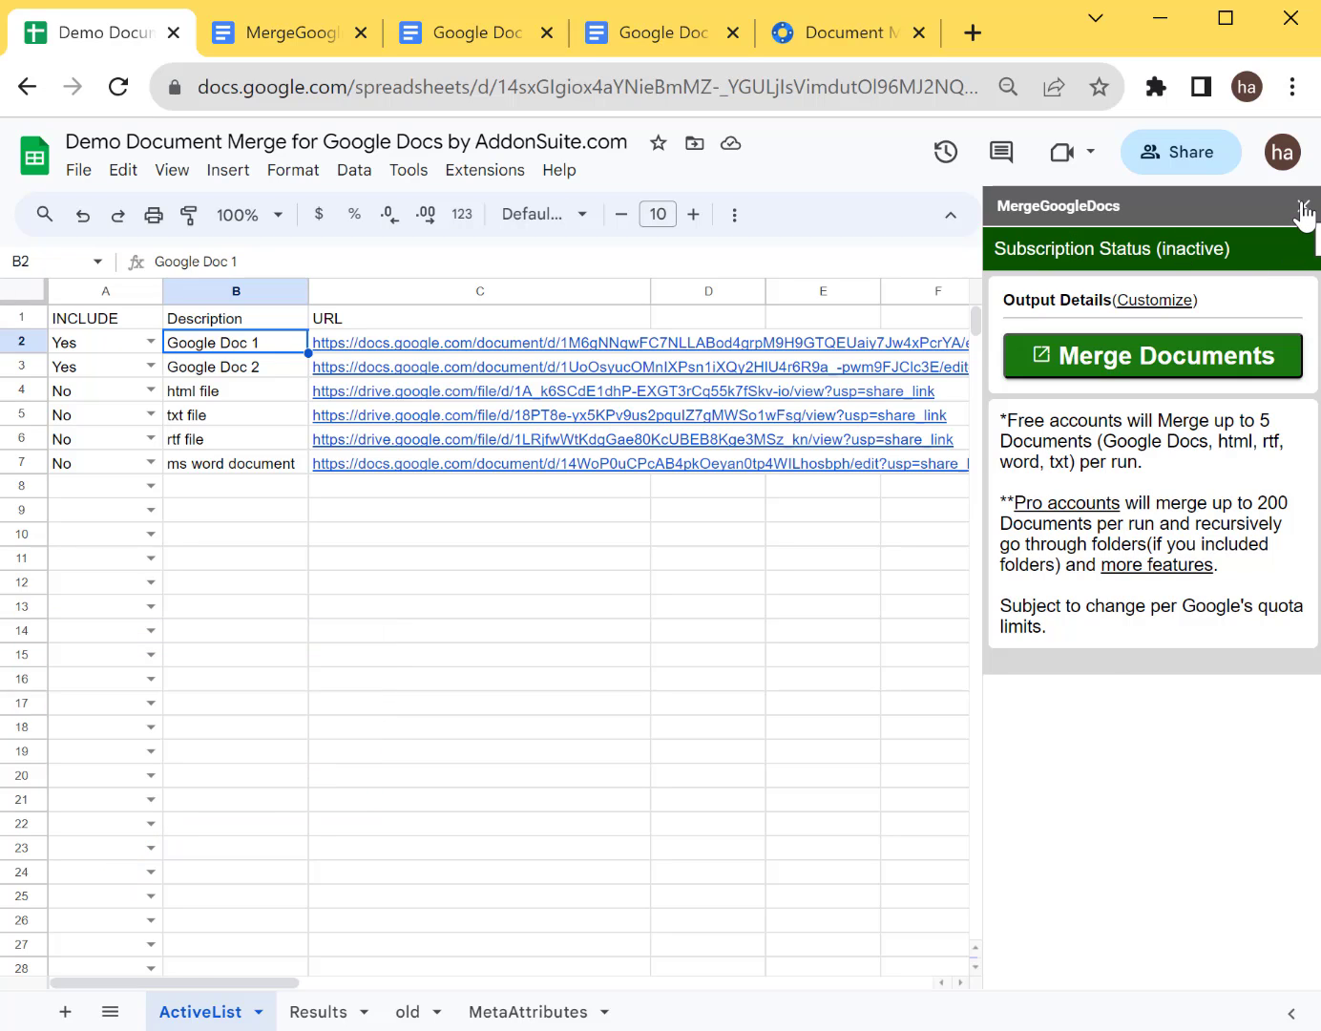
Close the add-on panel and create a new blank spreadsheet from Sheets in a new tab.
click(1304, 210)
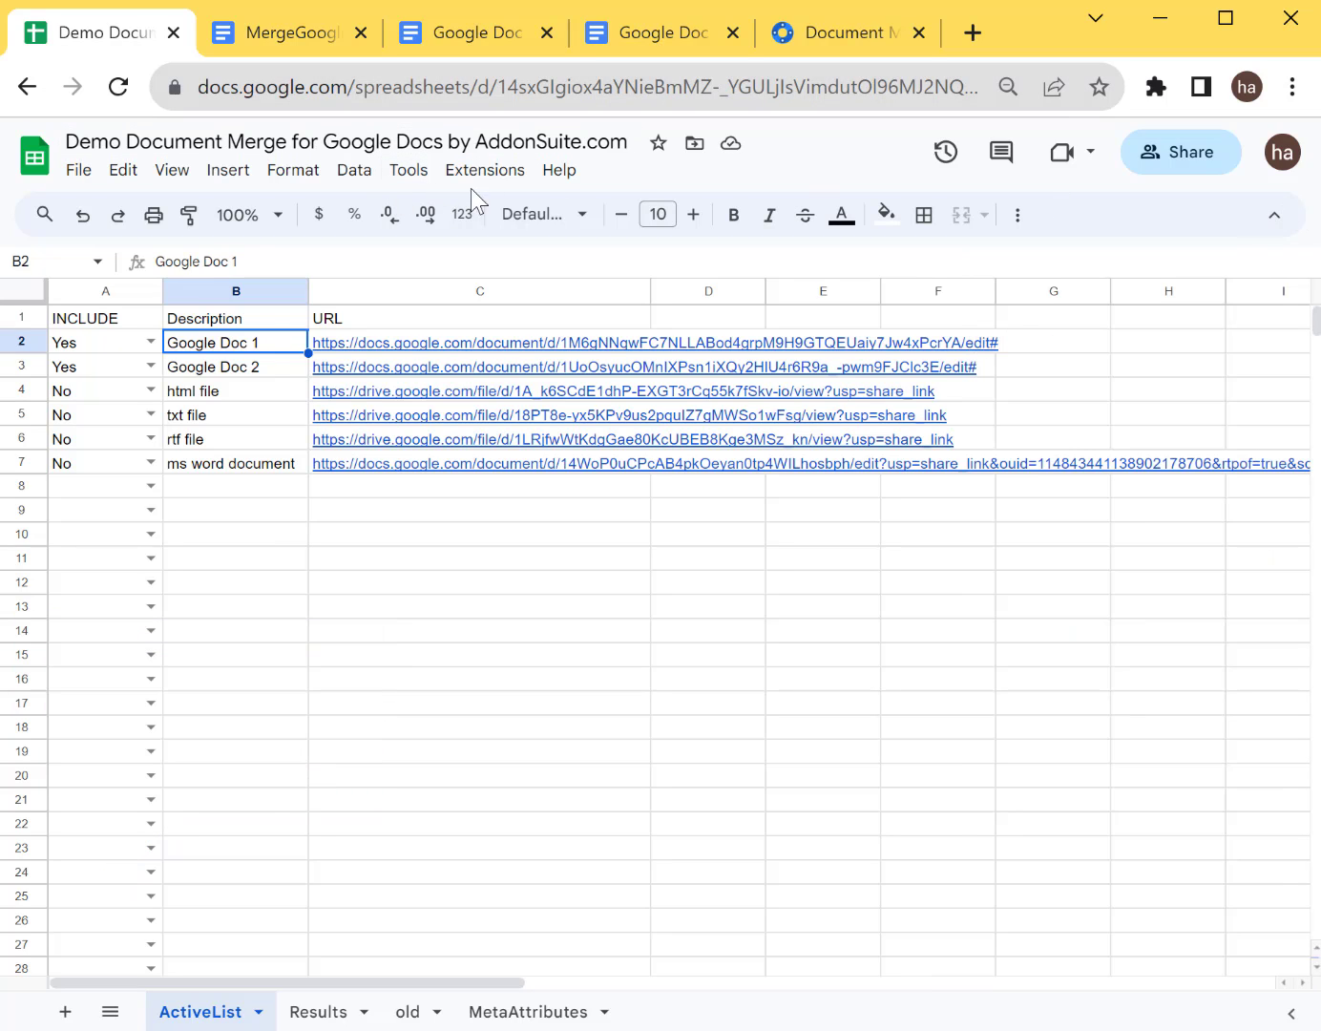
click(970, 31)
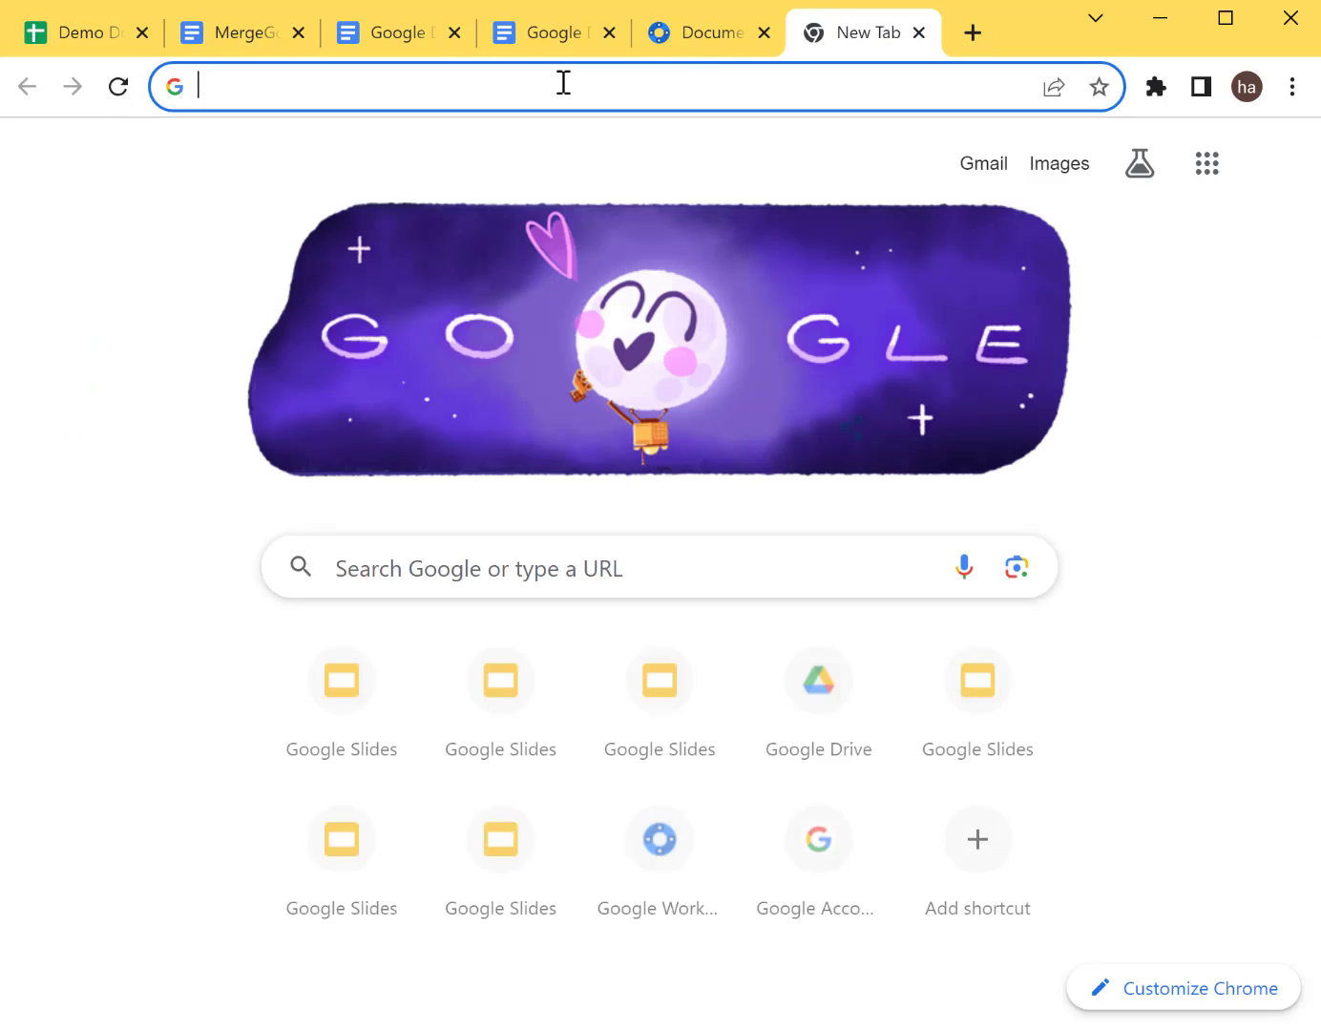
text(sheets/u/0/)
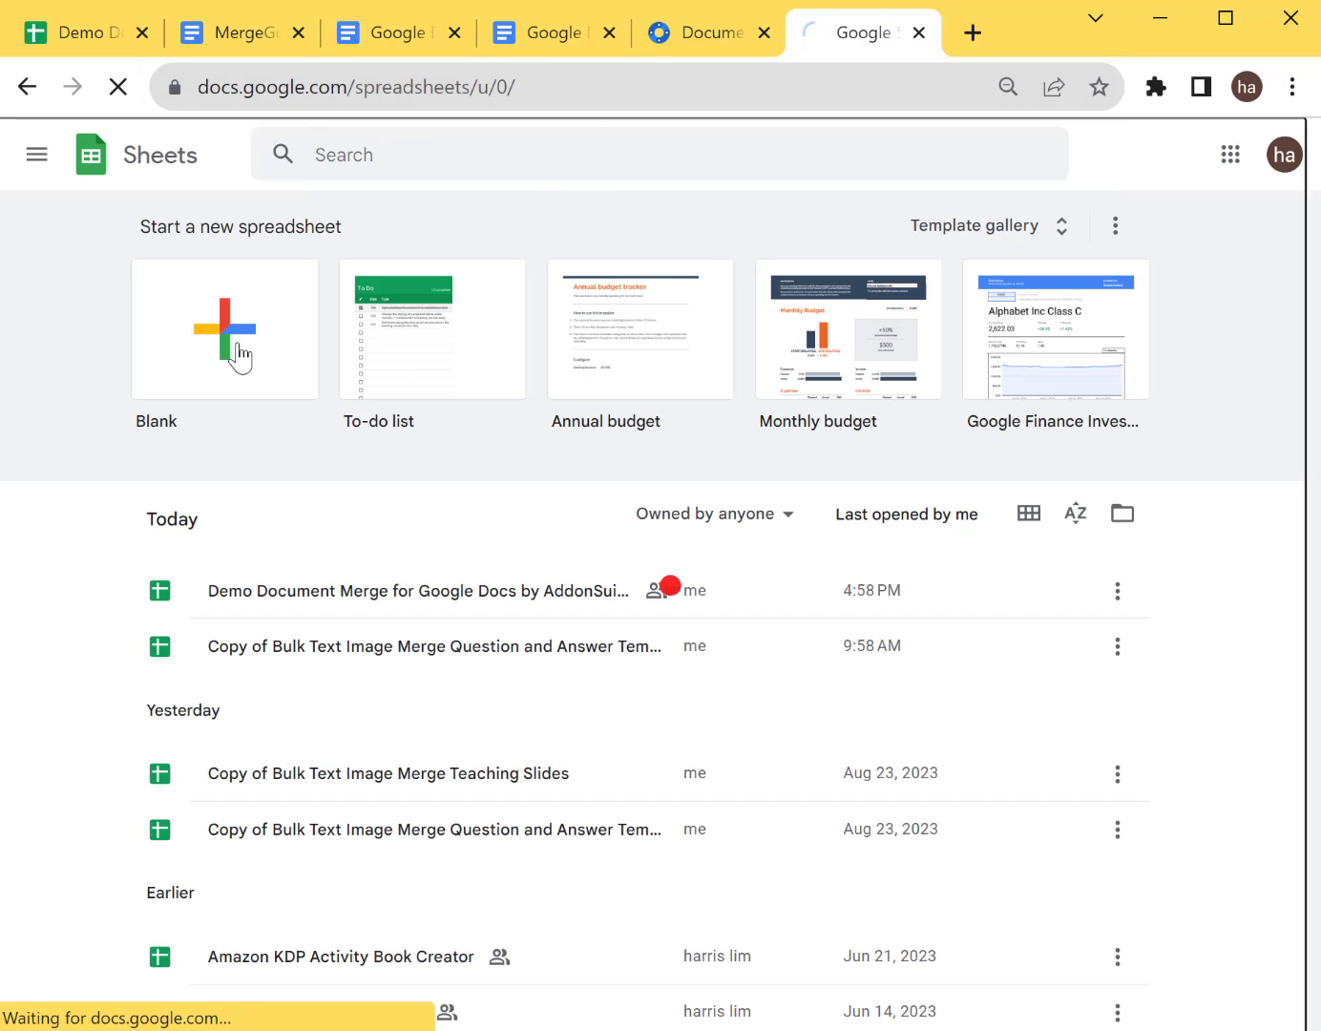
click(225, 329)
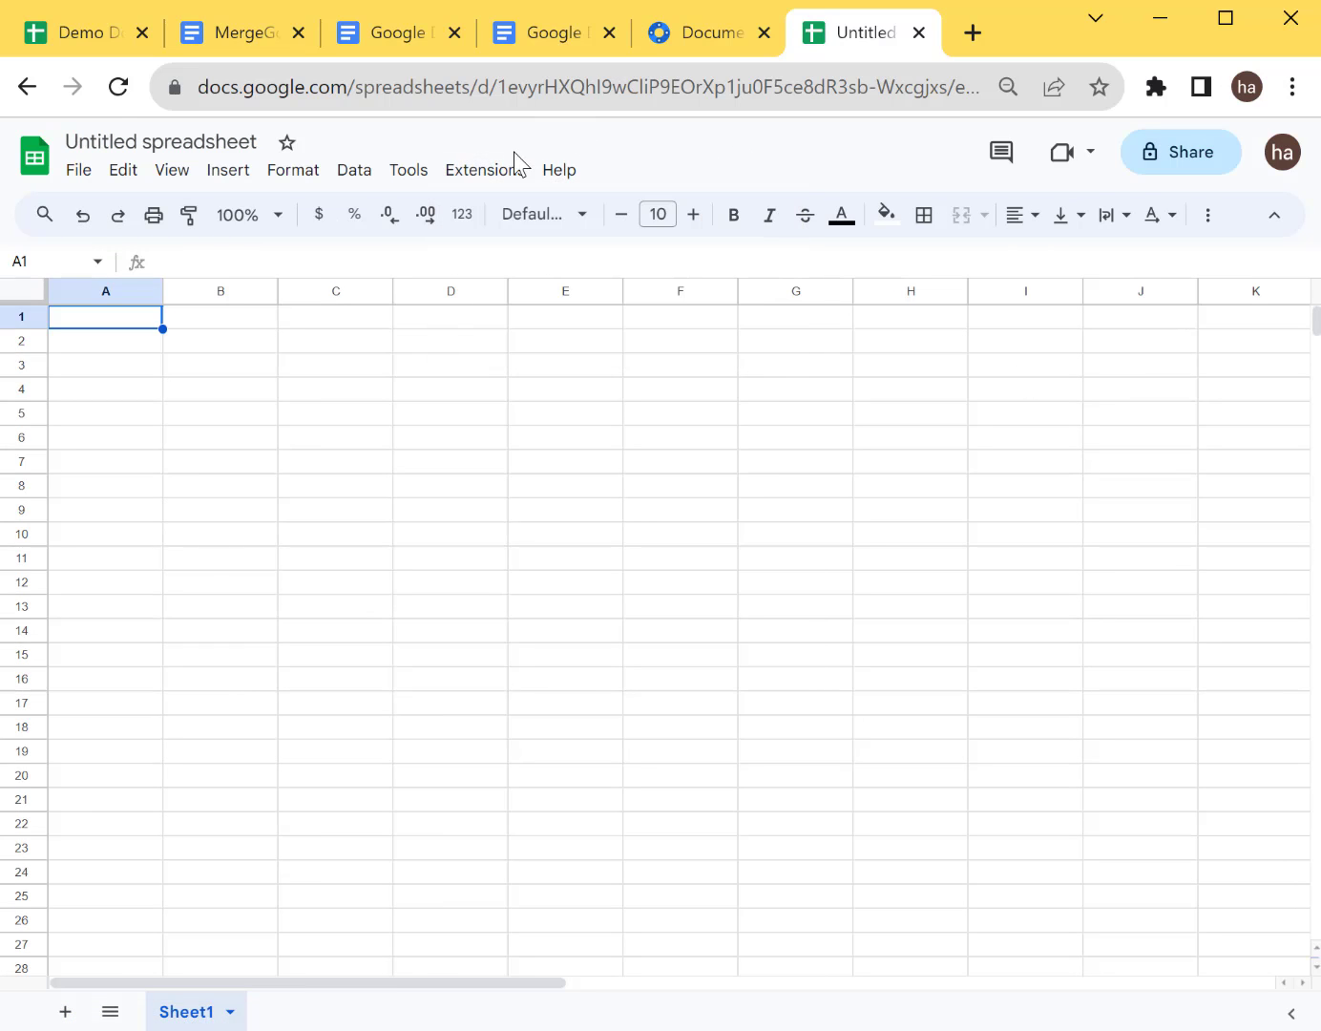
Run the add-on's Setup Spreadsheet to create ActiveList, Results and MetaAttributes, then go copy the demo rows.
click(483, 168)
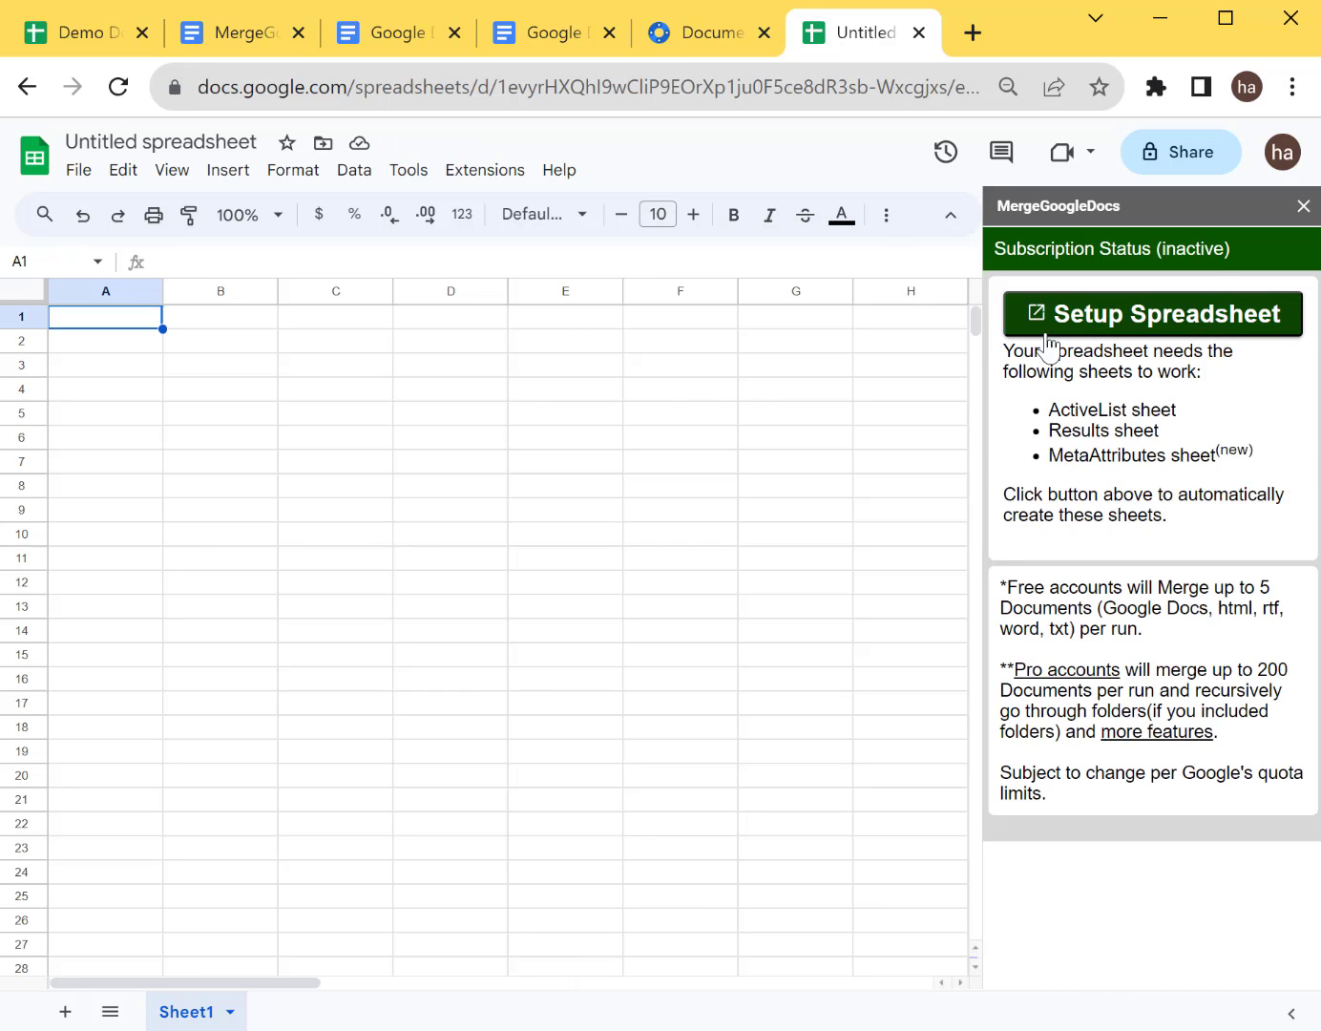
click(1151, 313)
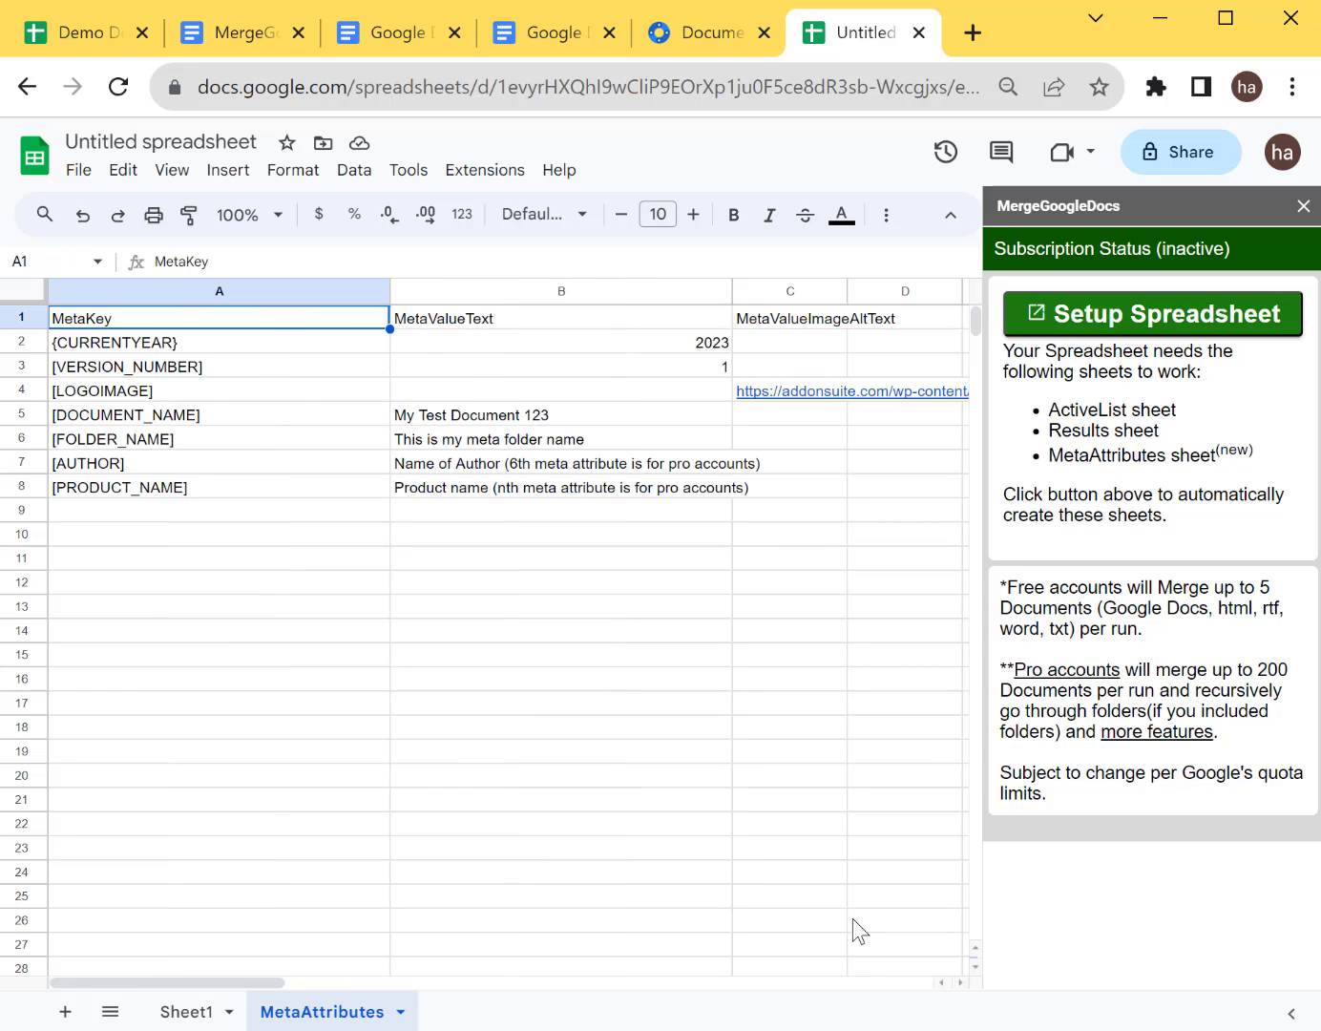
click(201, 1012)
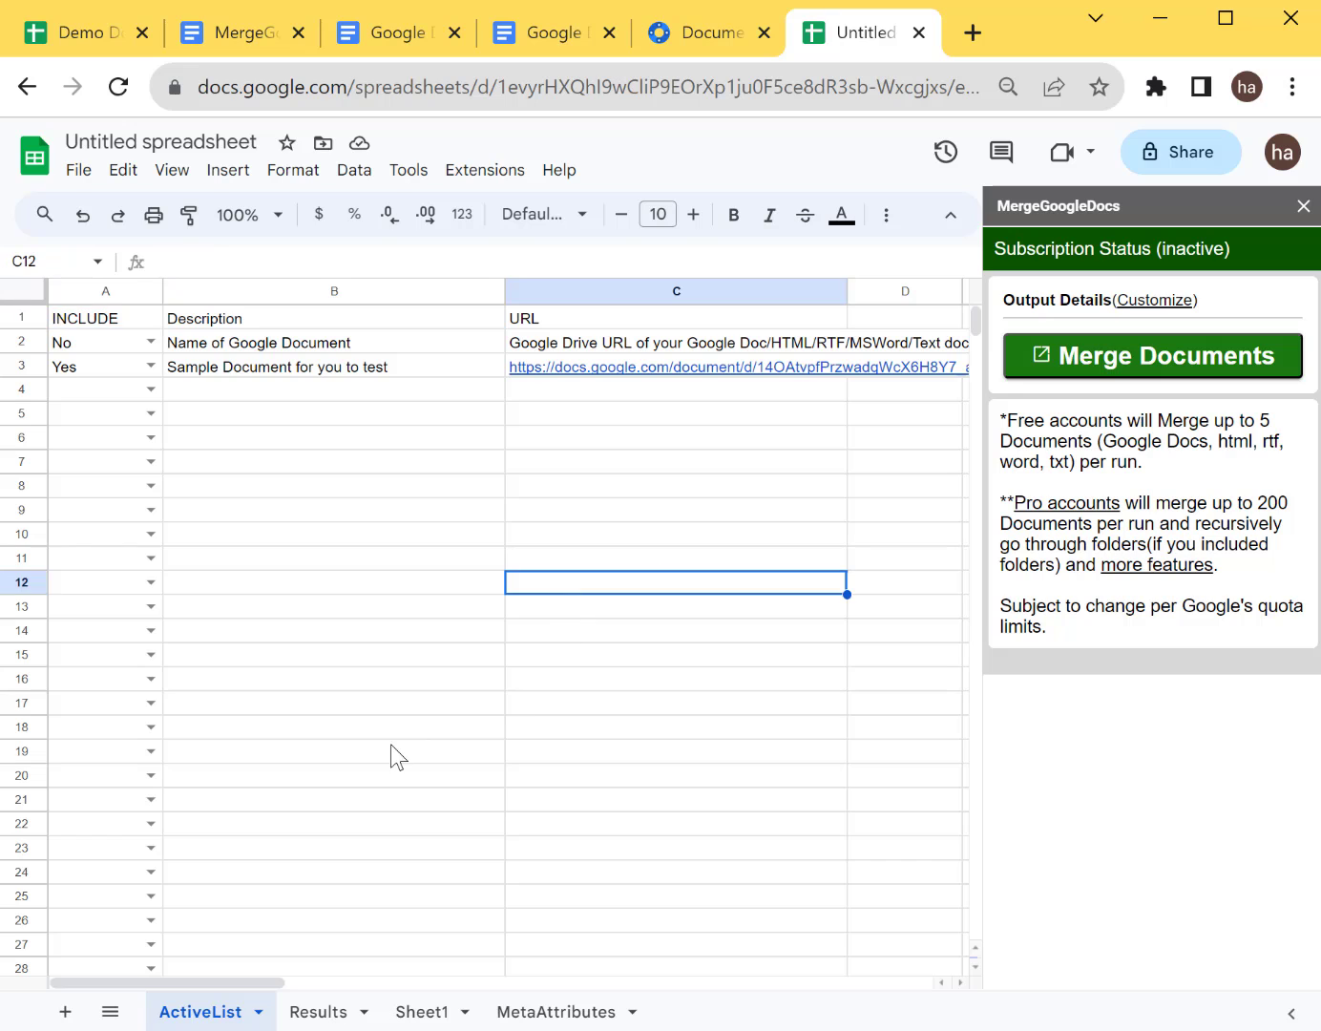
click(334, 510)
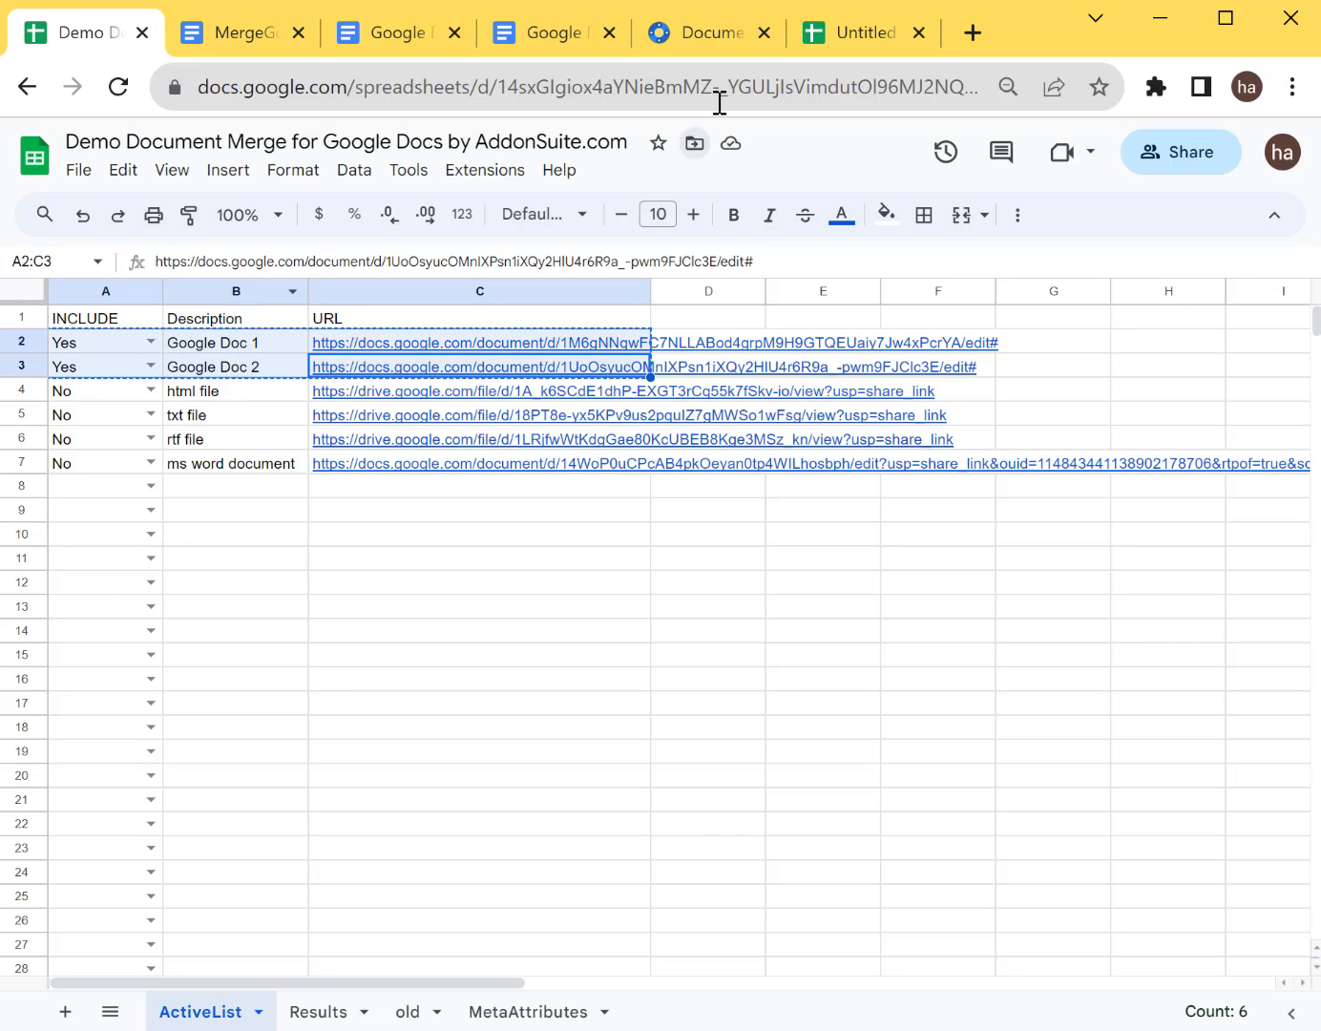
Merge the included Google Doc 1 and 2 from the new ActiveList and open the merged doc.
click(859, 30)
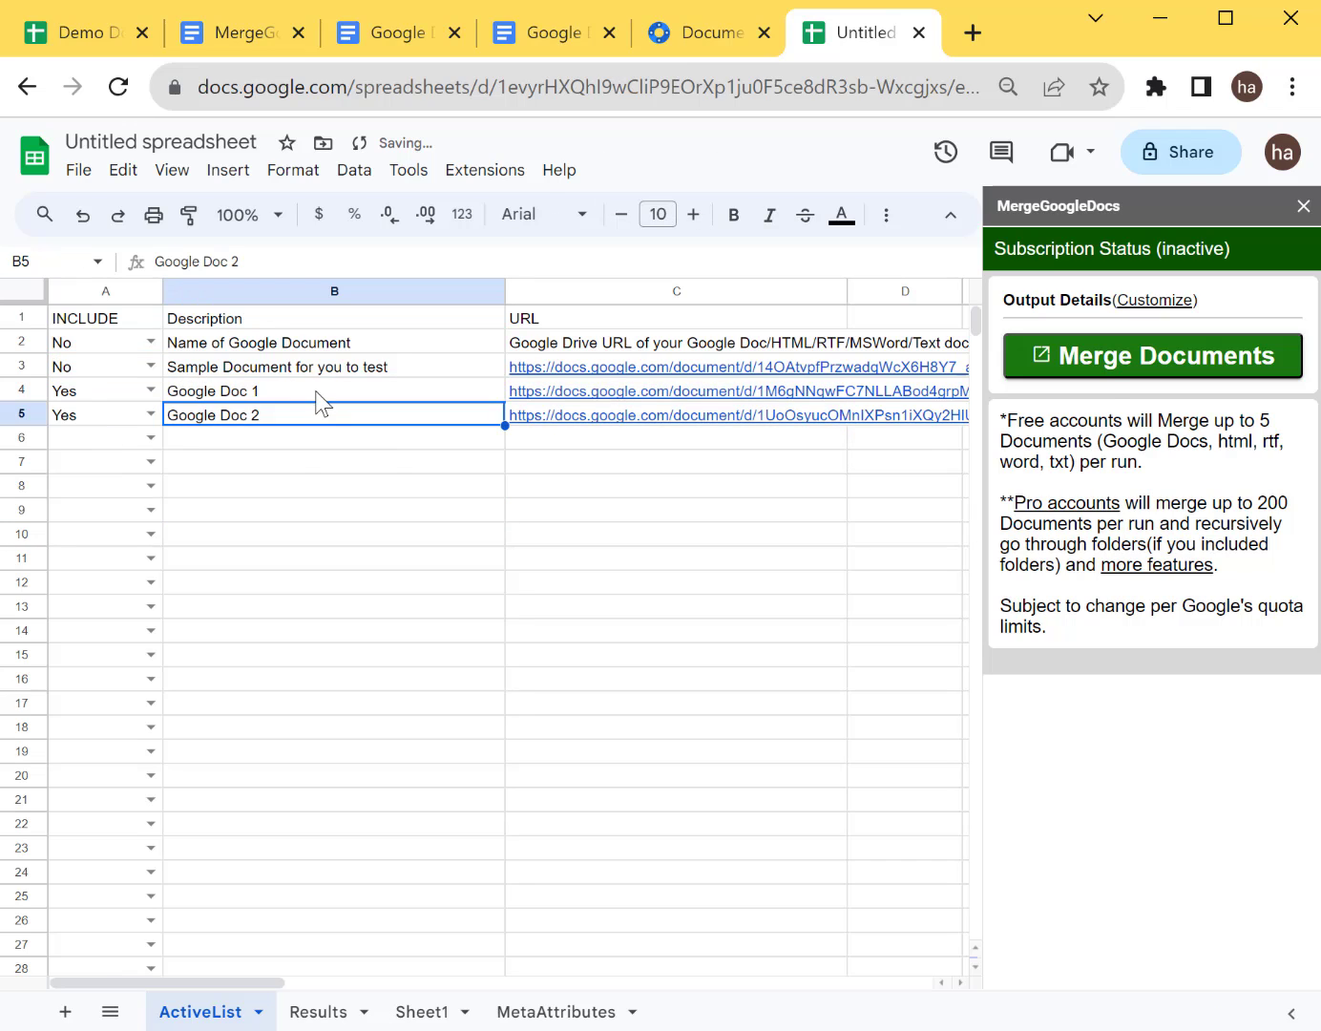
mouse_move(1183, 386)
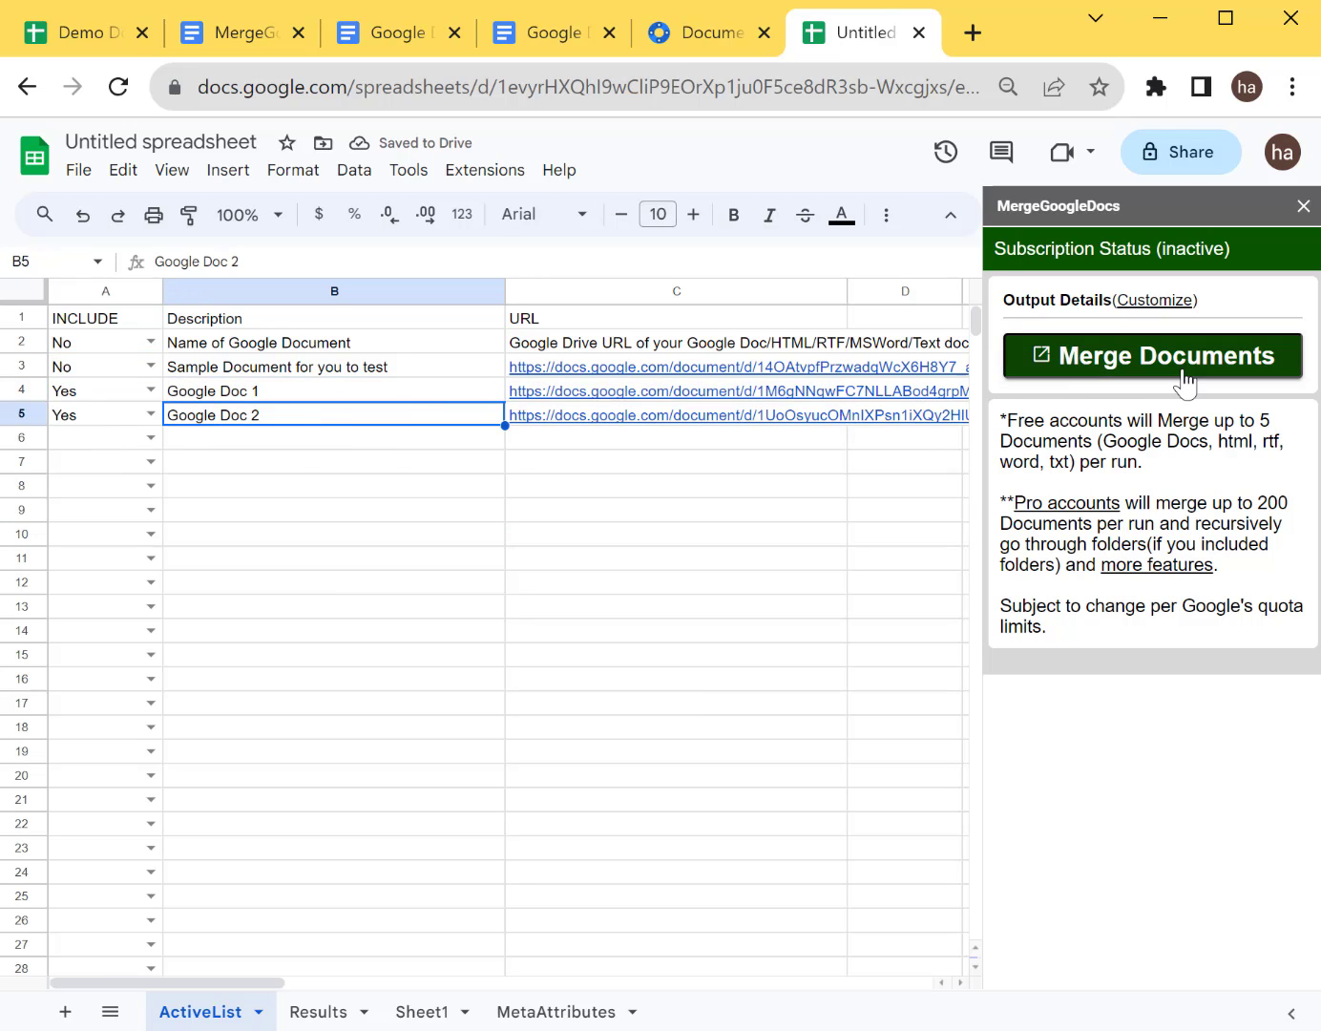
click(1152, 355)
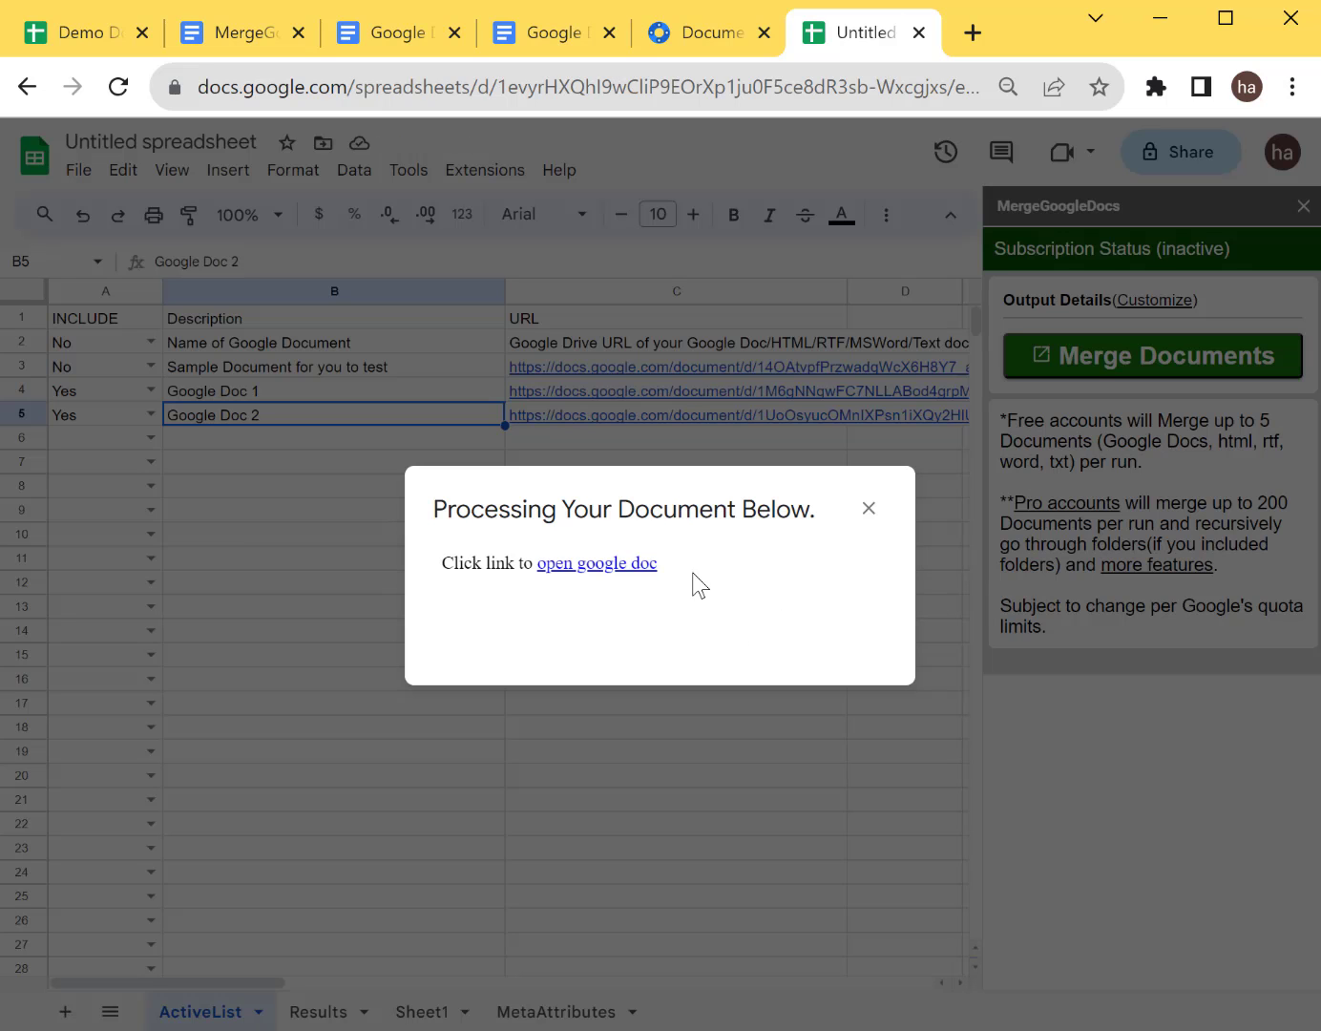
click(596, 561)
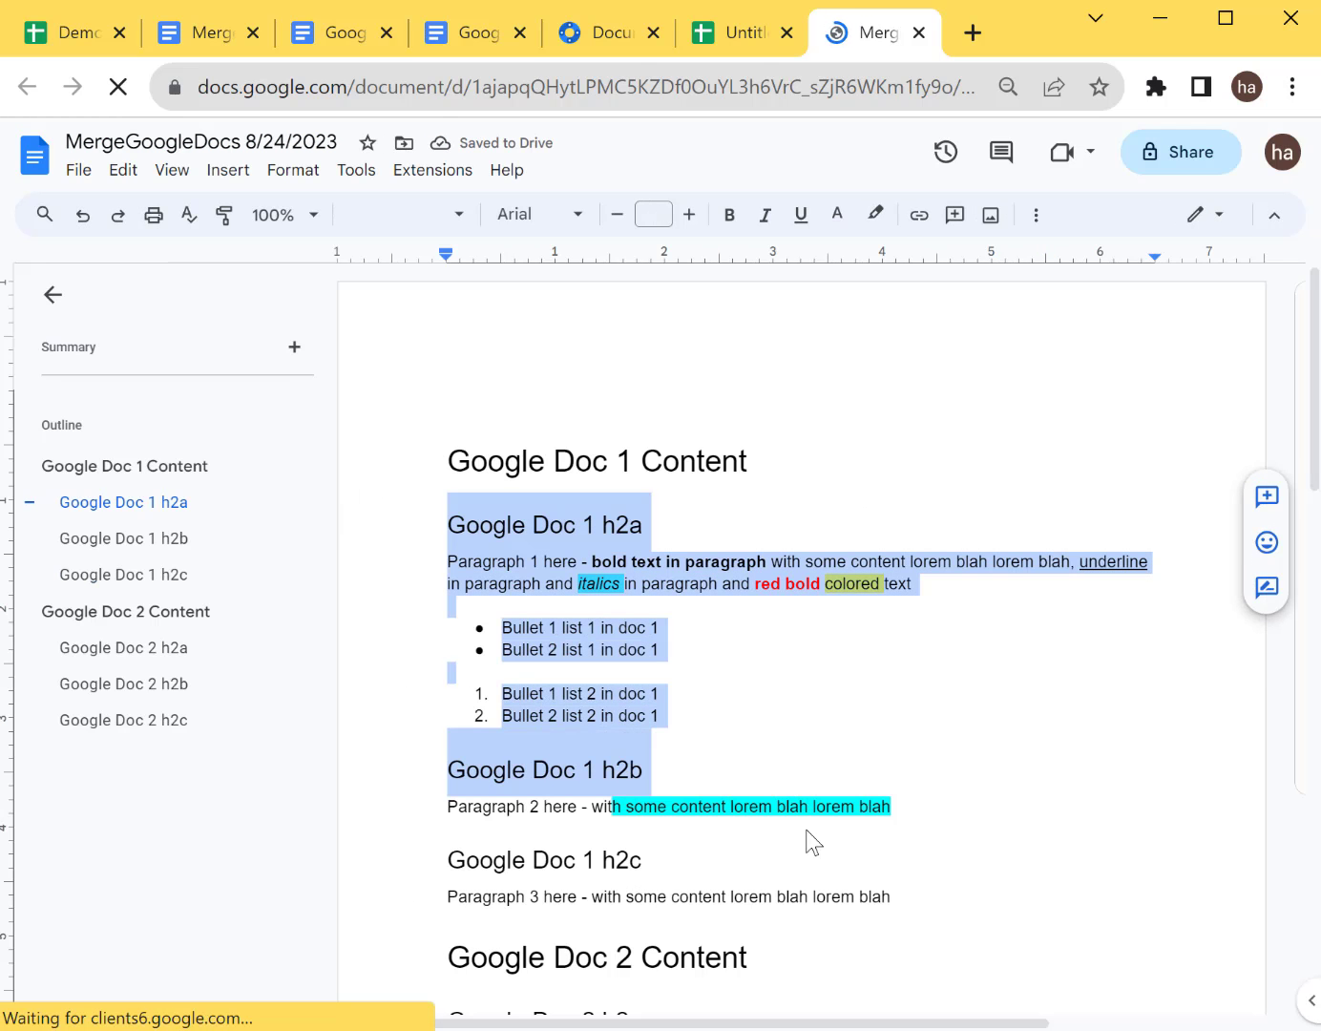
Scroll through the merged document combining Google Doc 1 and Google Doc 2 content.
scroll(down, 3)
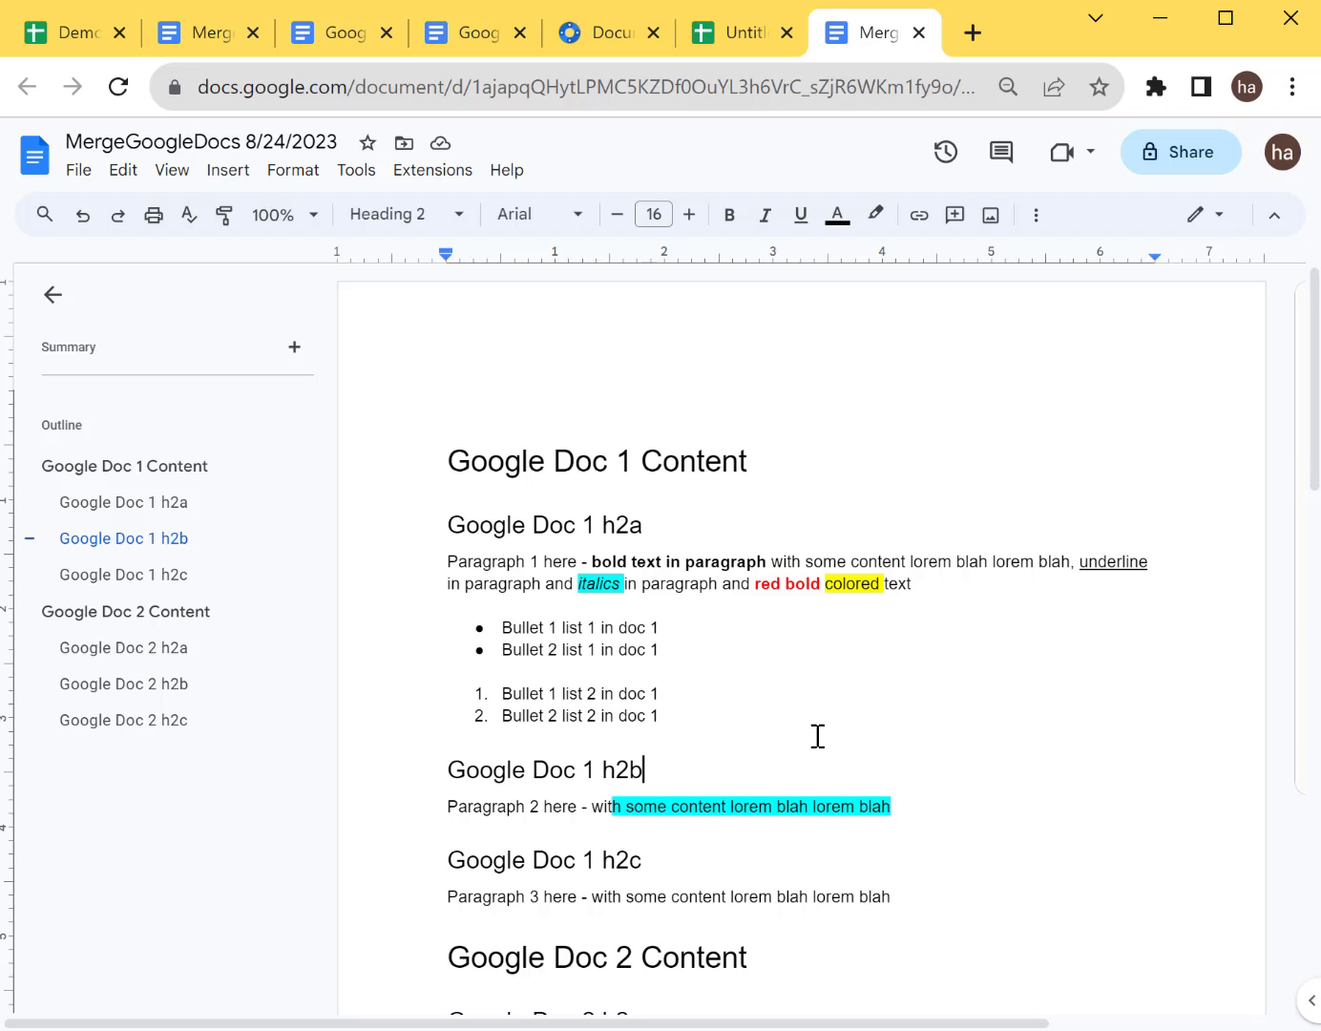
mouse_move(920, 737)
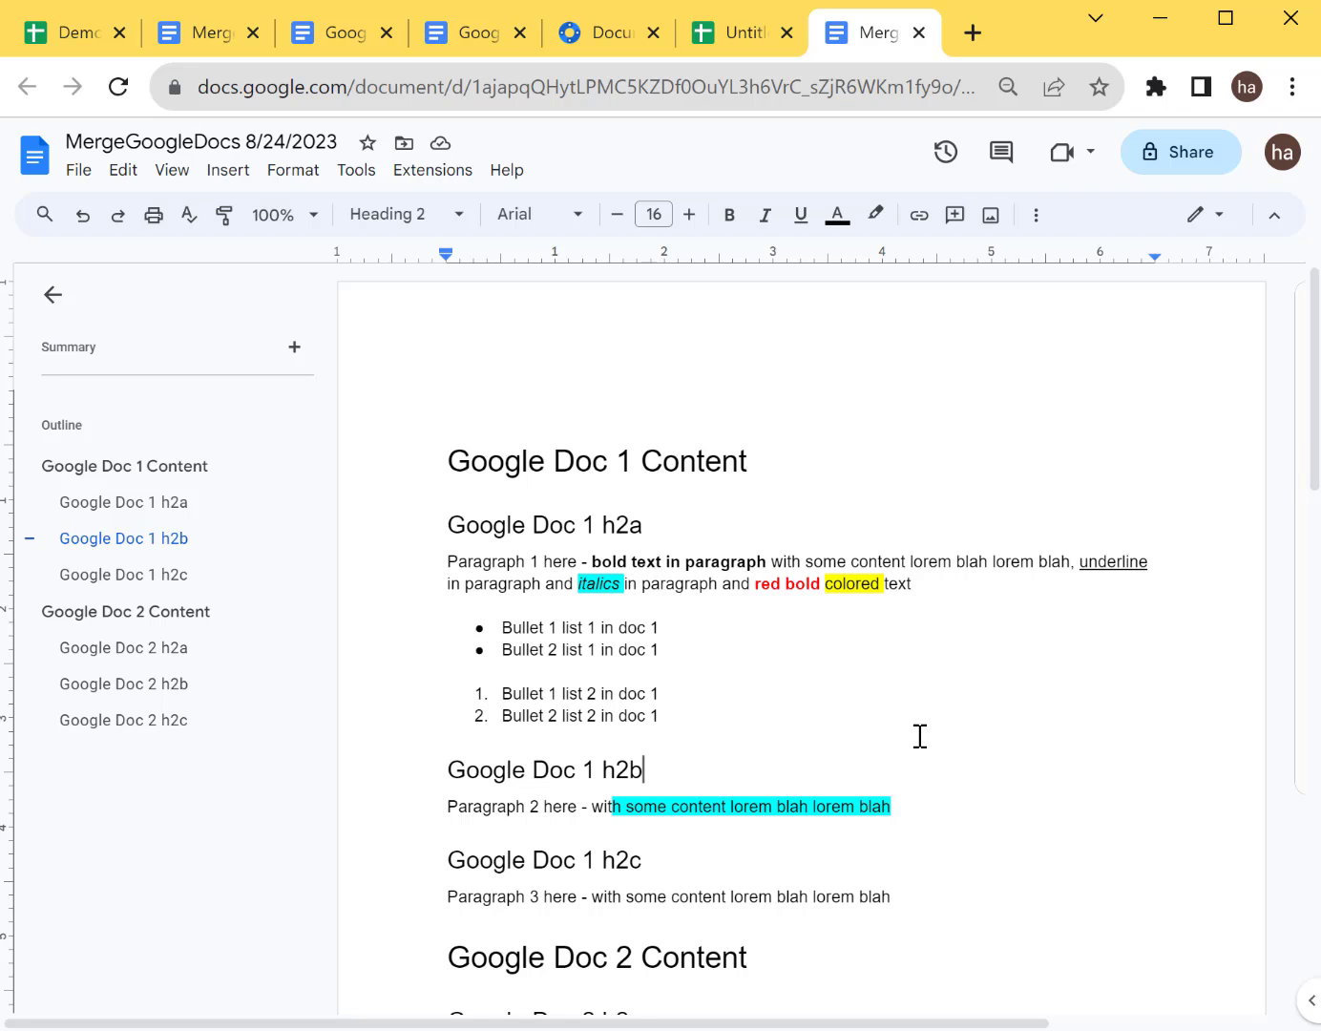
mouse_move(1073, 815)
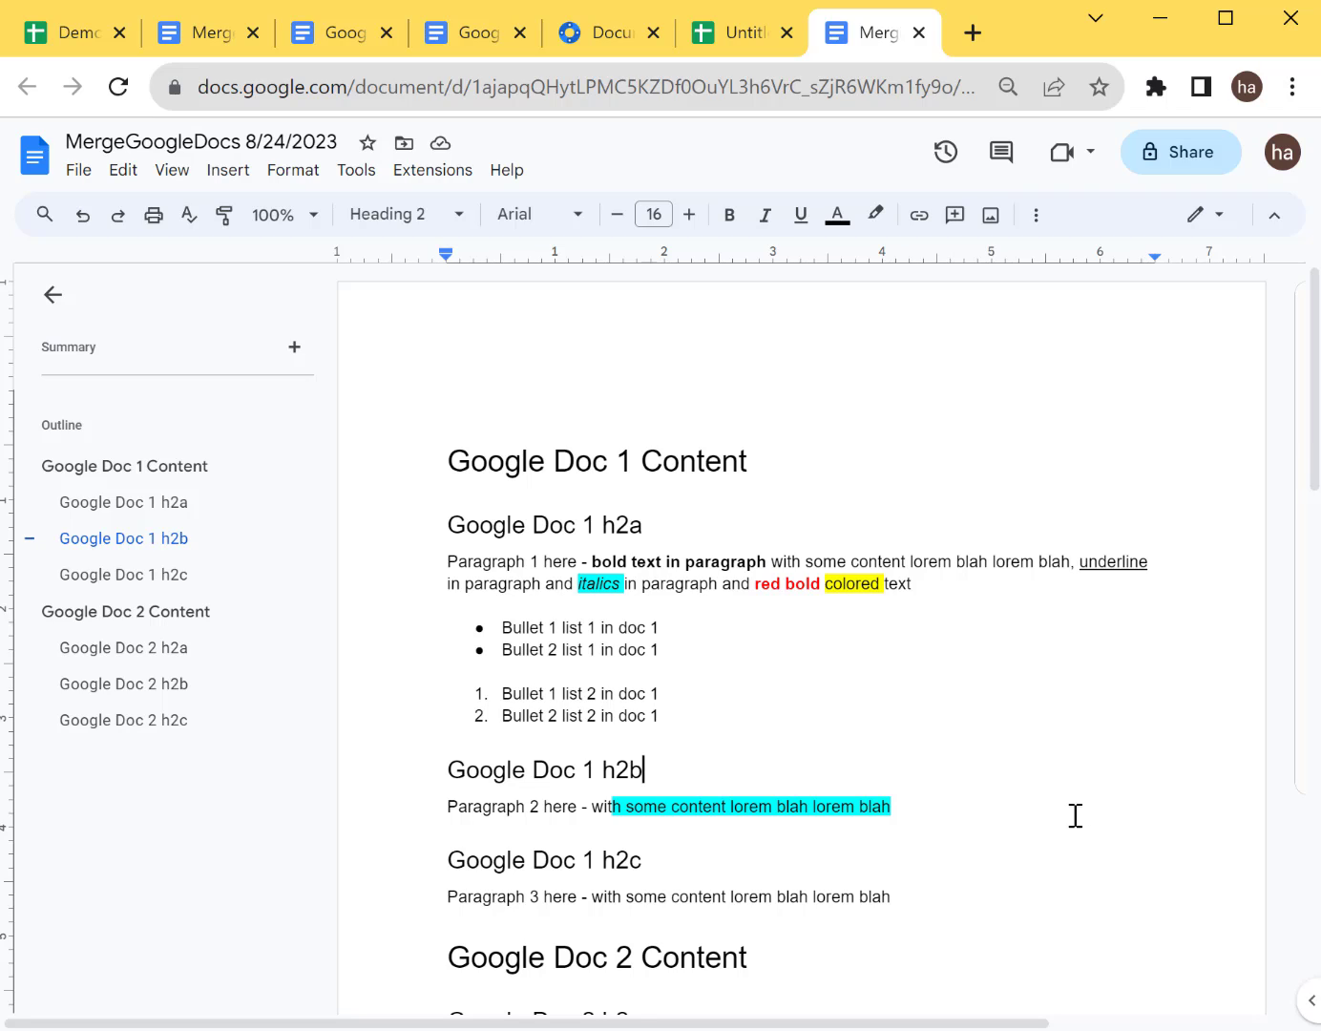